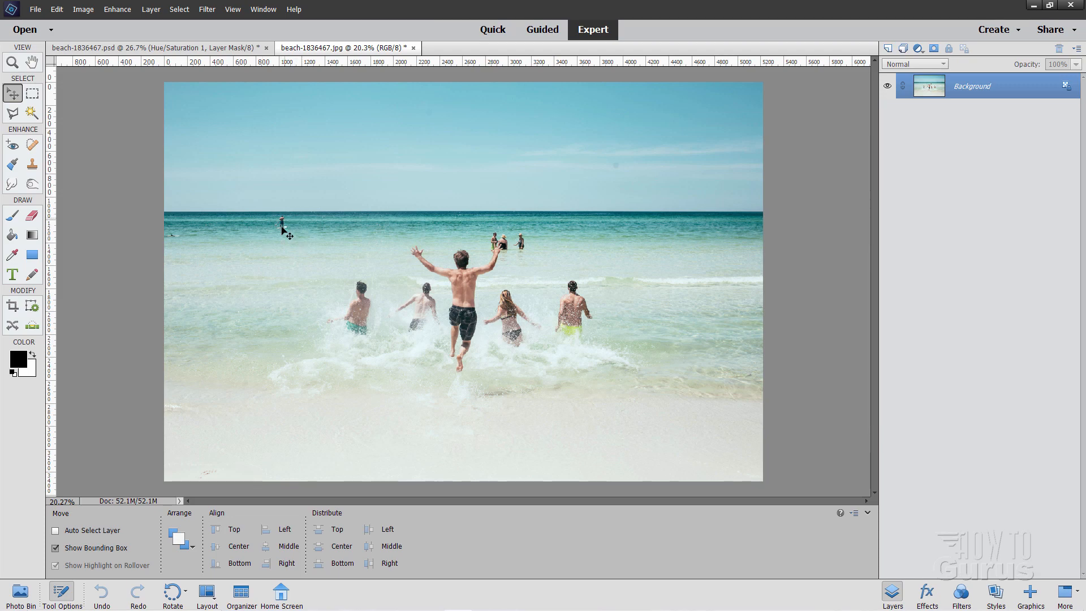
mouse_move(624, 164)
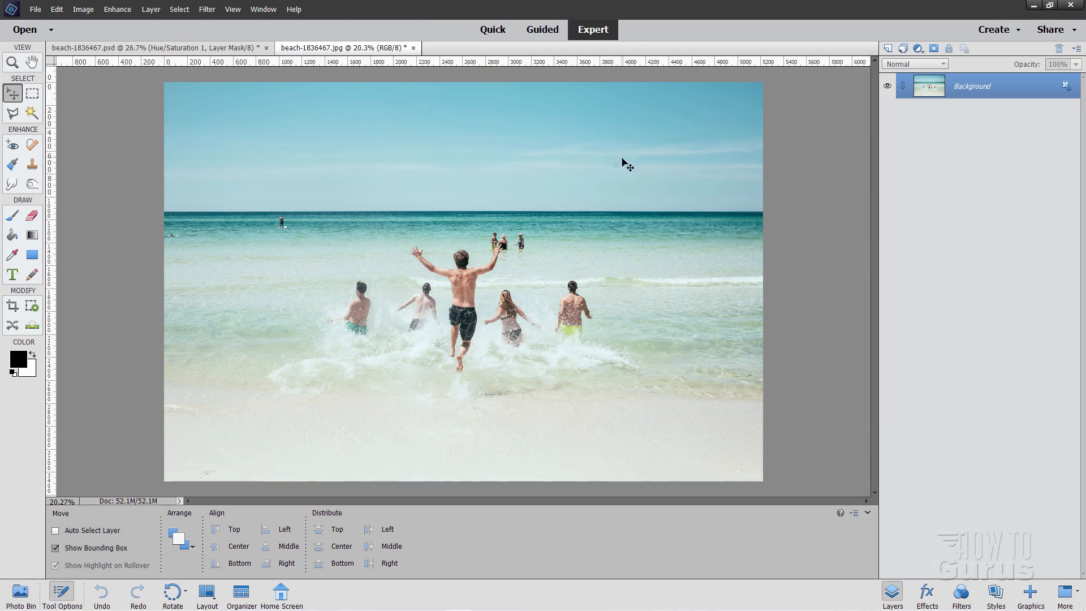
mouse_move(453, 238)
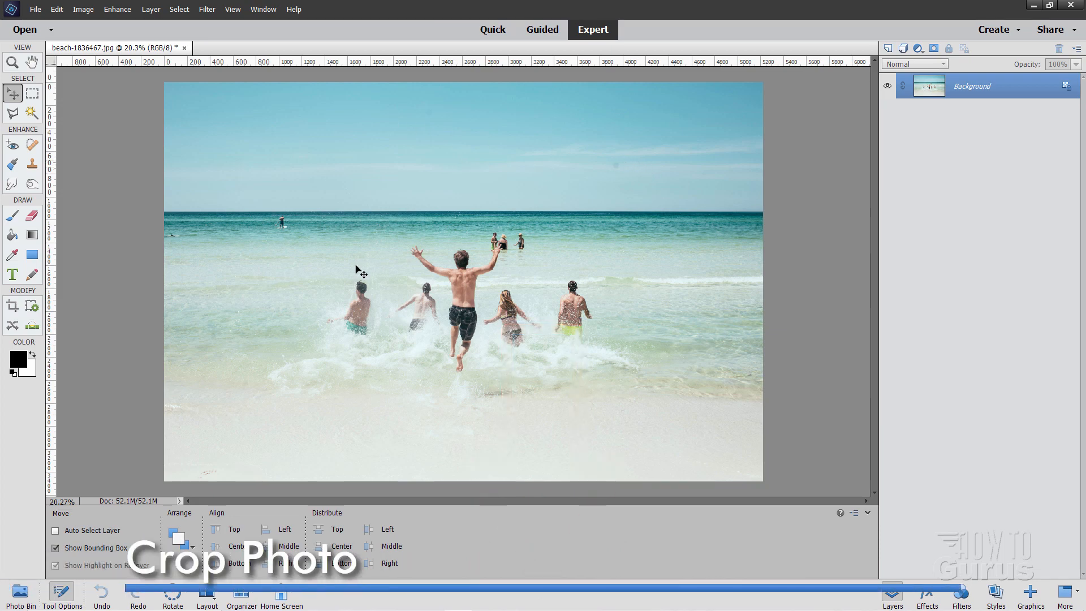
- Start a 5 x 7 in crop and compare the none, fine-grid and rule-of-thirds overlays
left_click(11, 307)
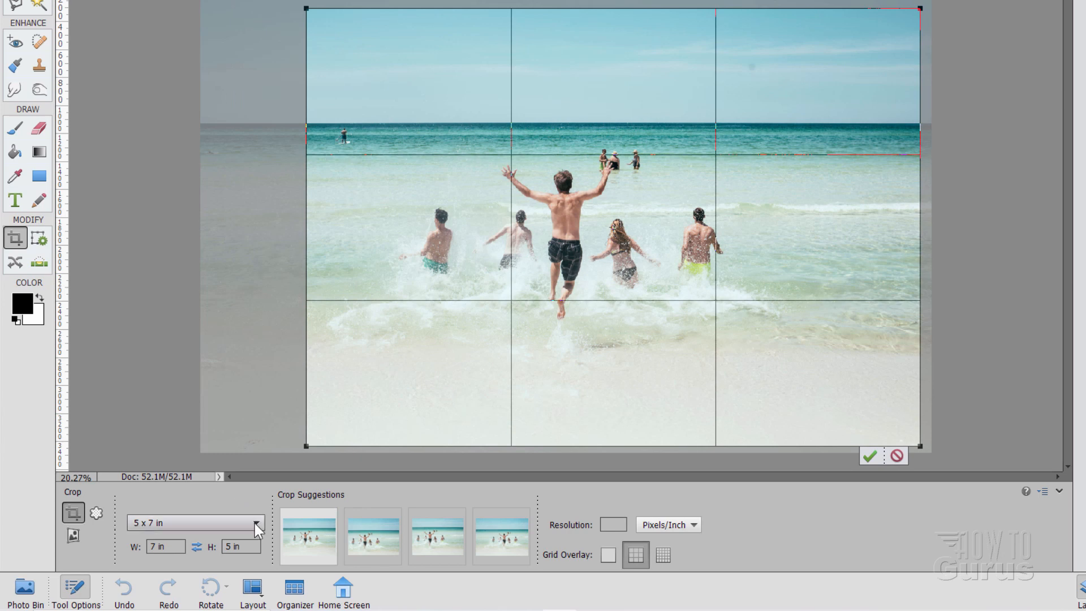
left_click(256, 523)
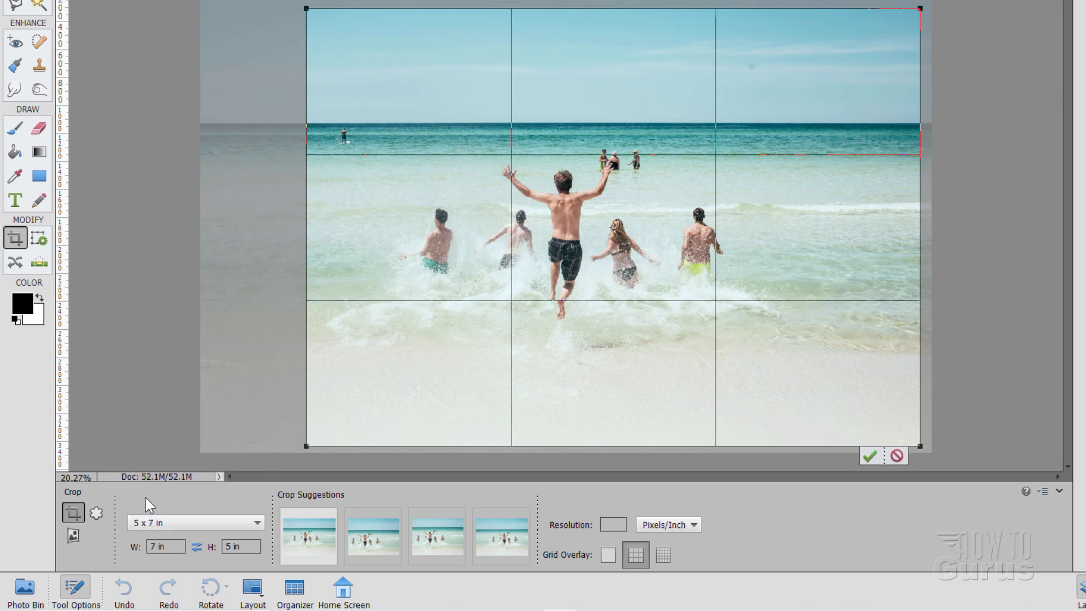
mouse_move(516, 304)
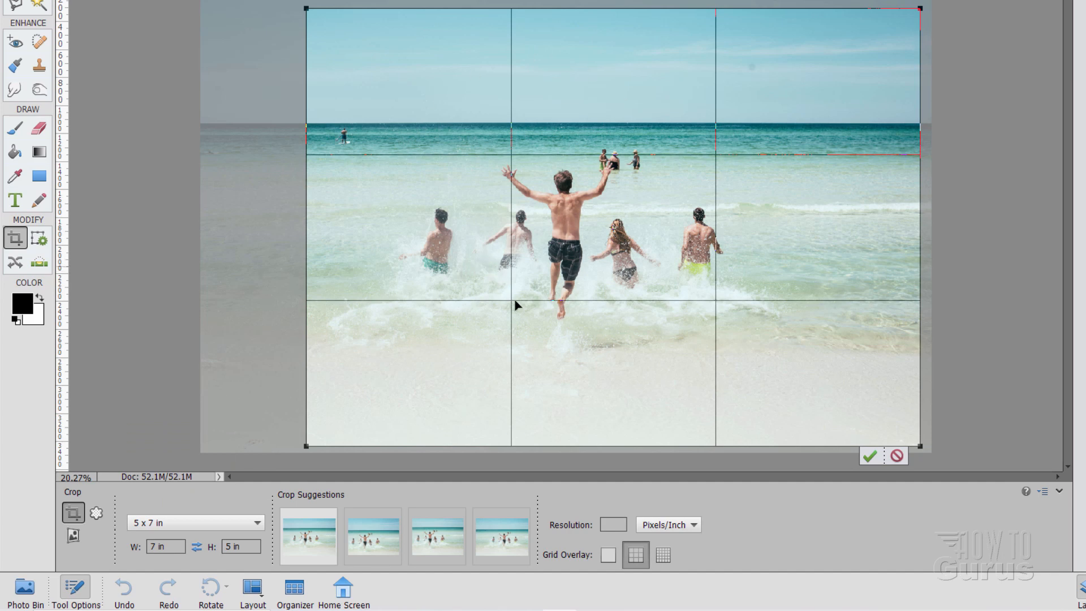
left_click(608, 554)
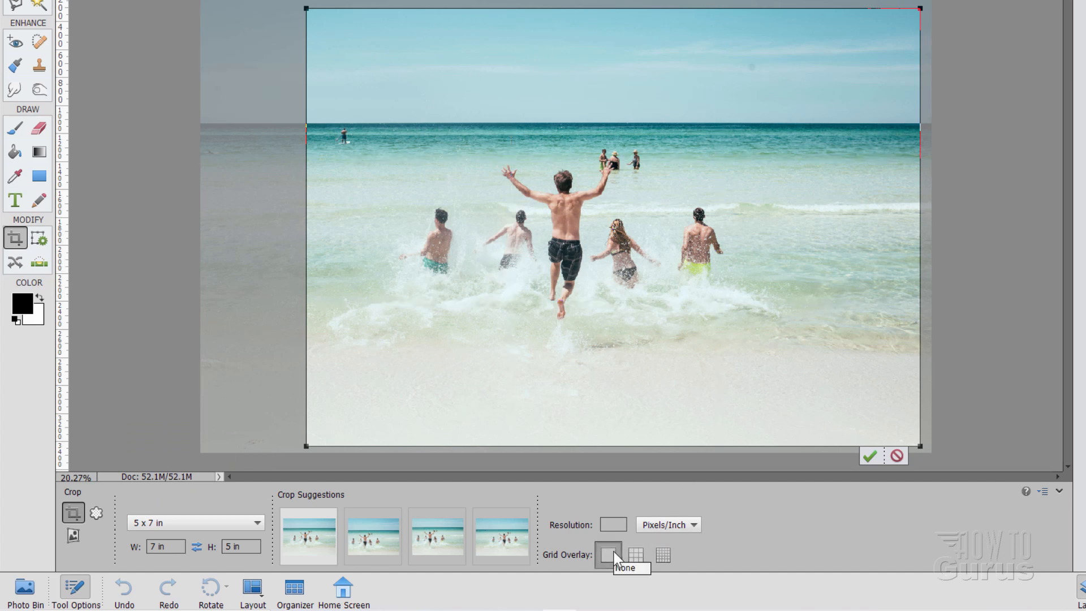
left_click(661, 555)
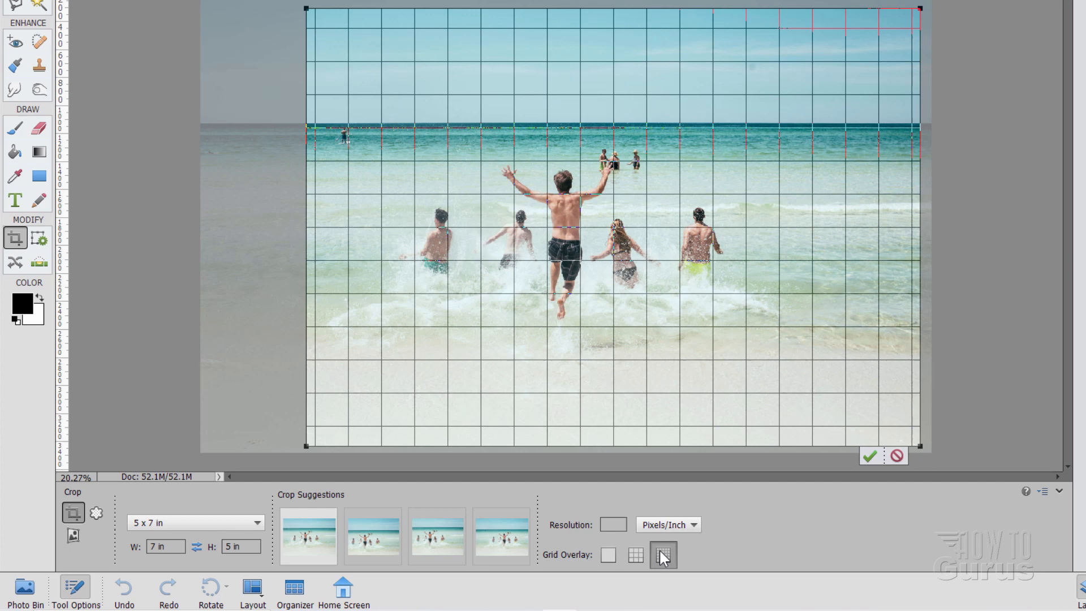
left_click(635, 554)
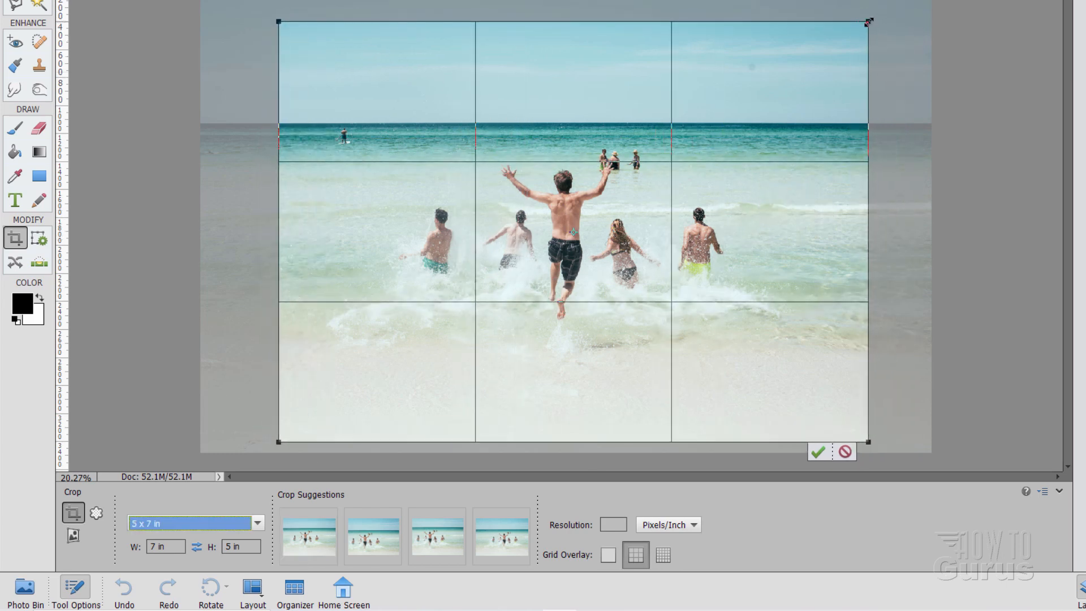
- Shrink the crop box around the swimmers and apply the crop
left_click_drag(867, 22, 857, 26)
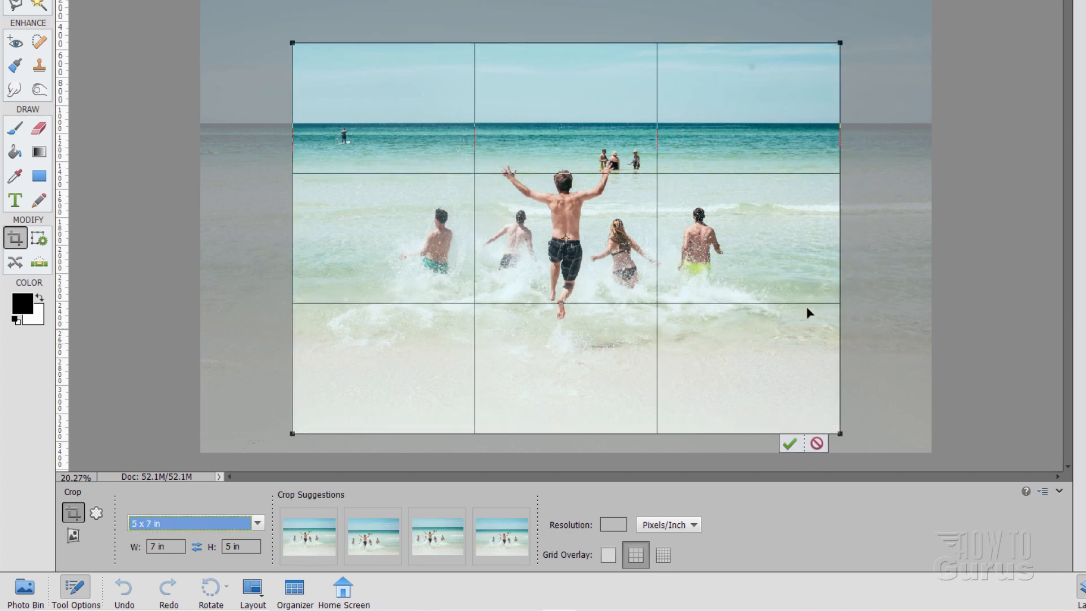
mouse_move(792, 372)
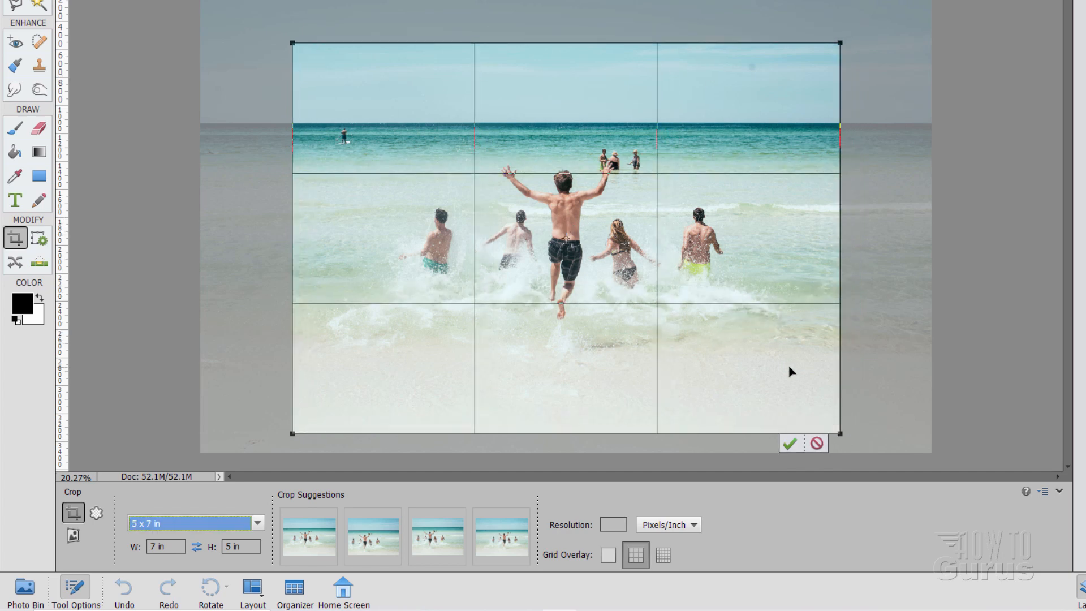
left_click(787, 444)
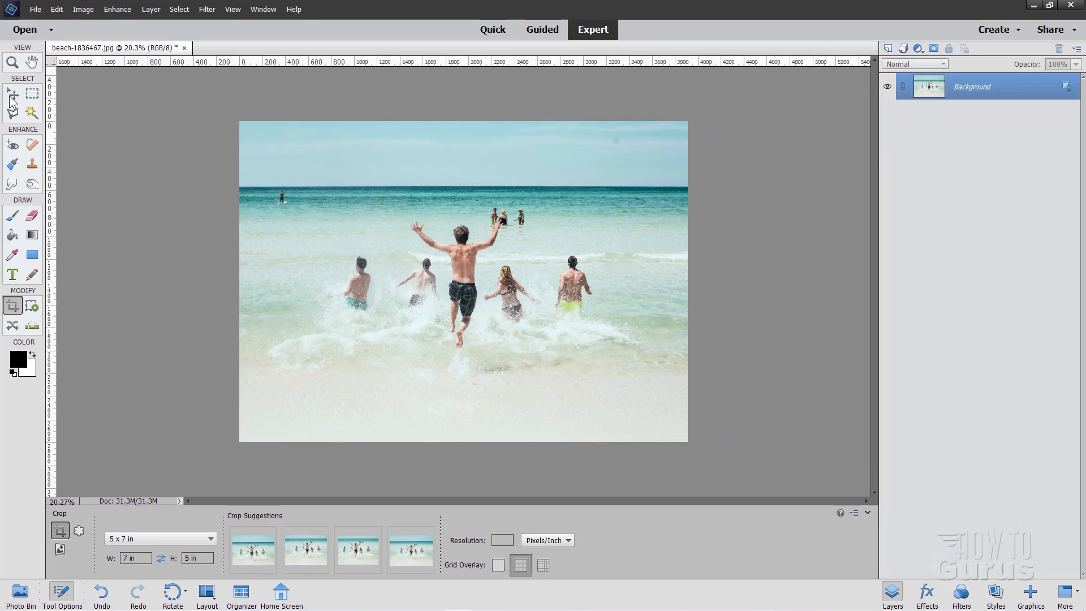
- Duplicate the Background layer into Background copy and hide the original Background
left_click(11, 92)
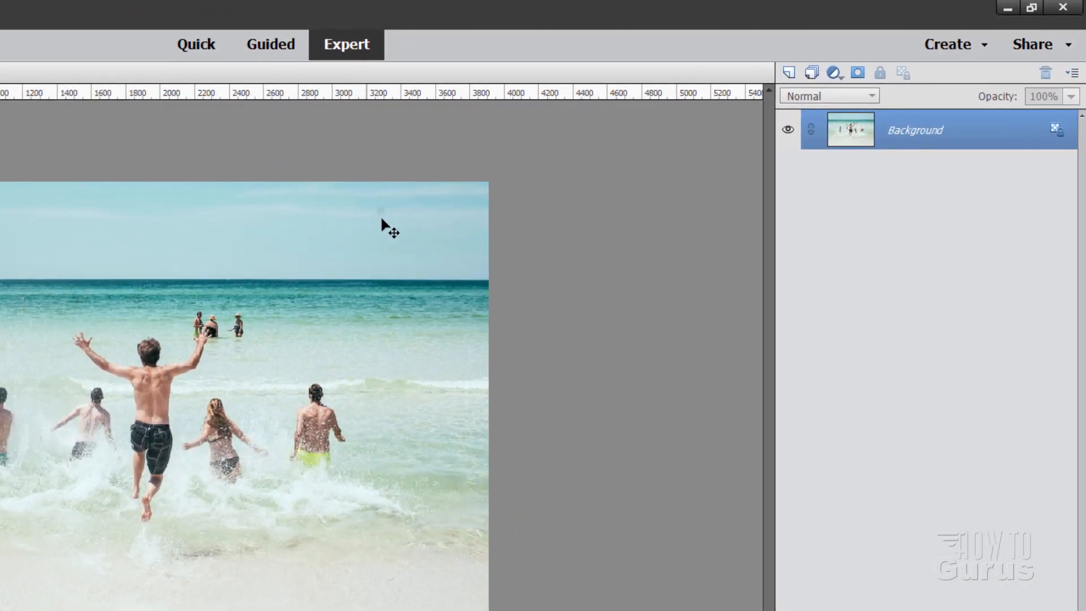
mouse_move(402, 247)
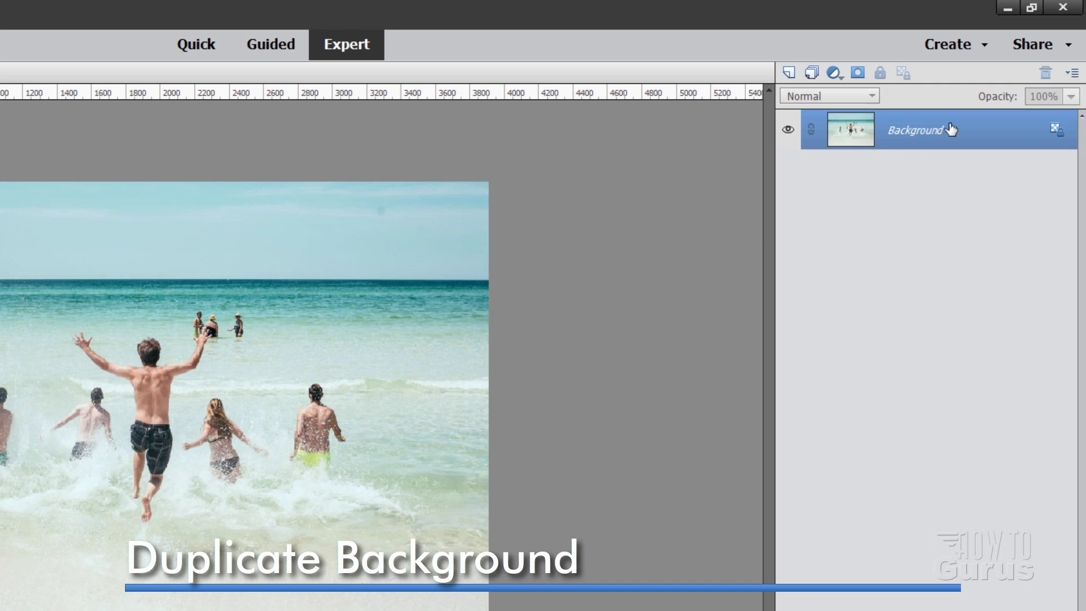
right_click(917, 131)
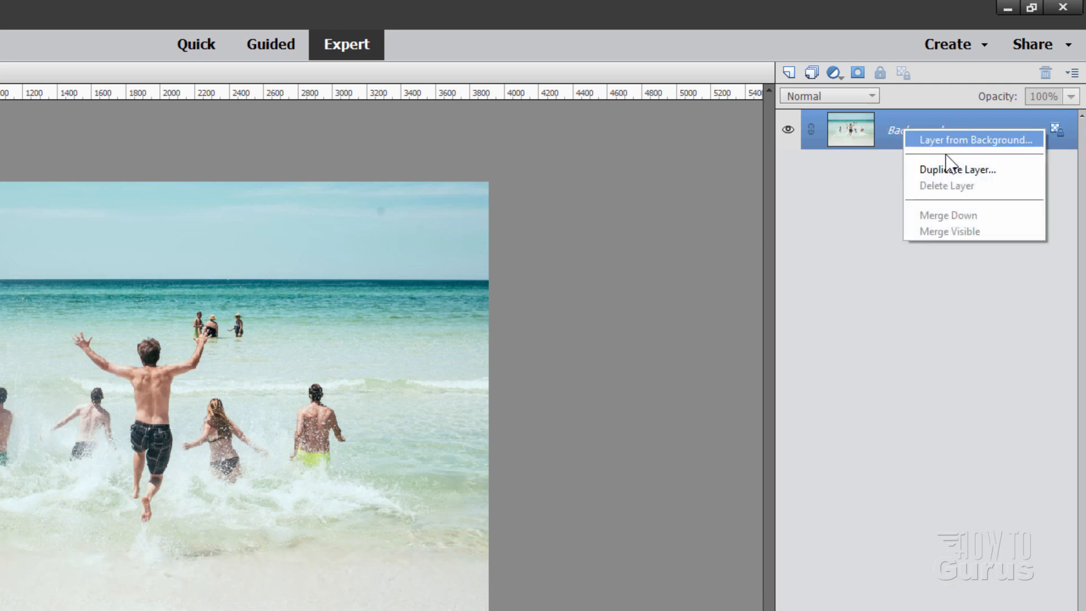
left_click(955, 170)
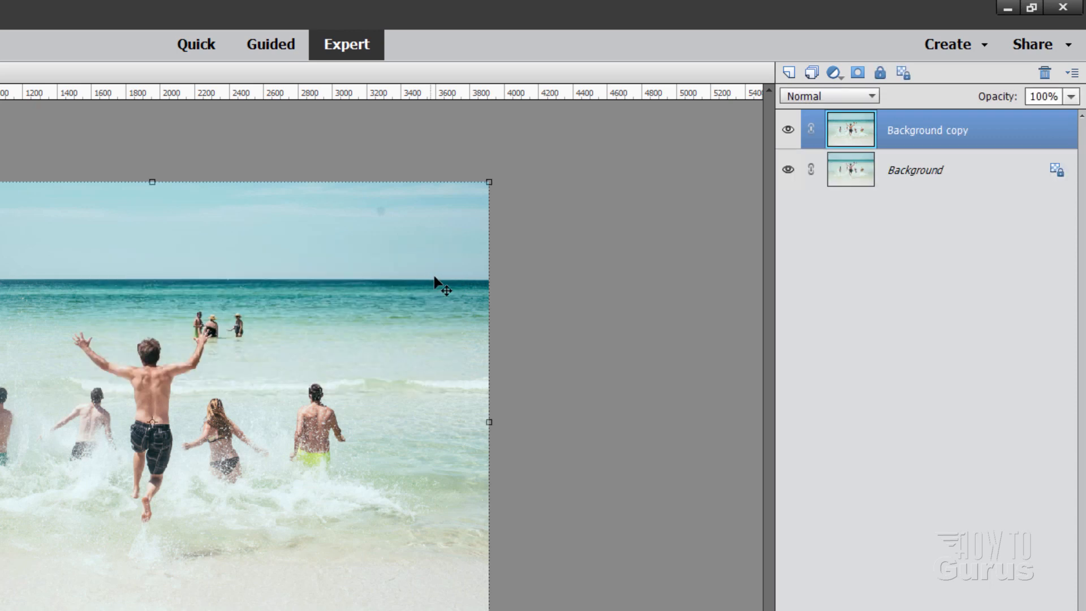
left_click(788, 170)
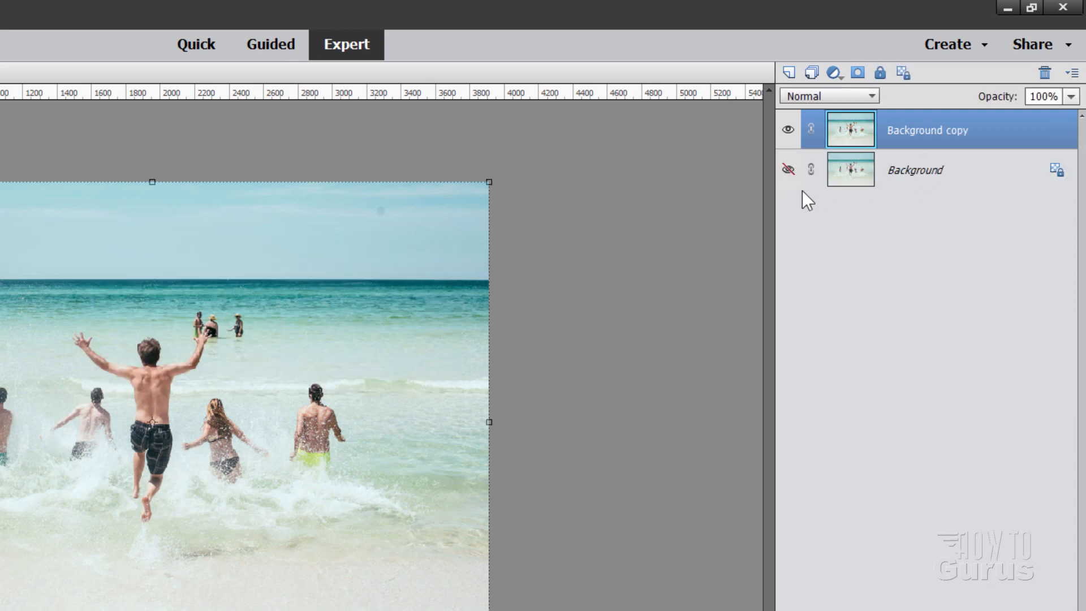
mouse_move(935, 129)
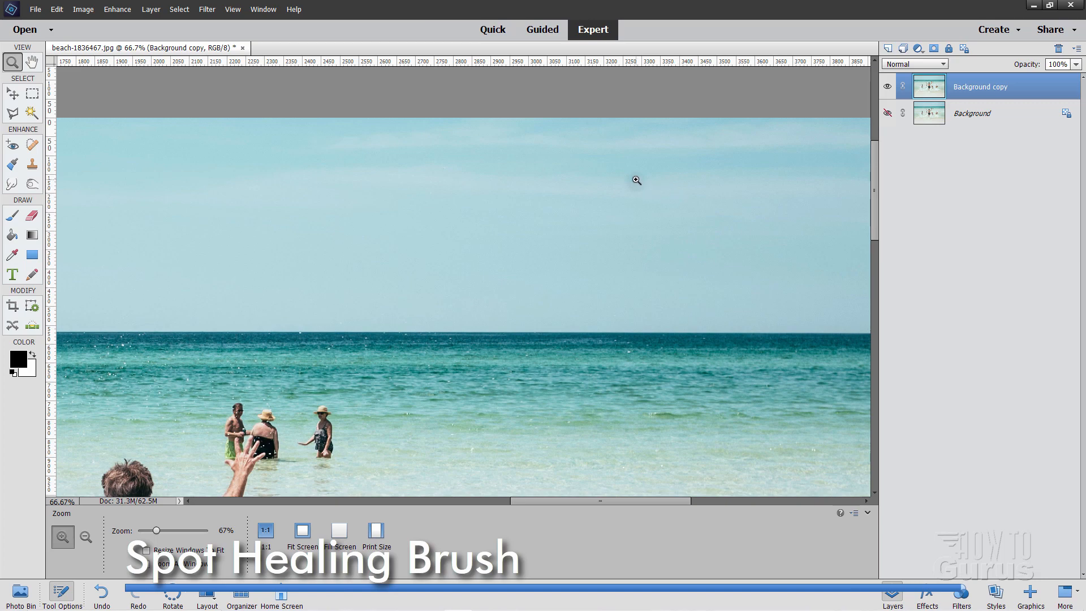
- Activate the Spot Healing Brush and set its size to about 90 px for the sky and sea
left_click(32, 143)
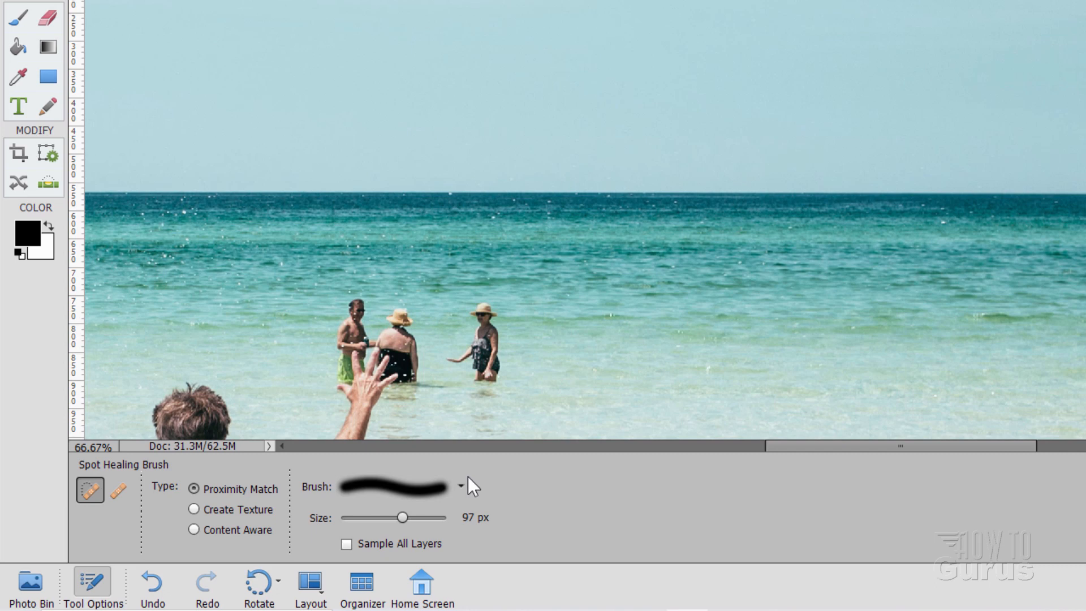
left_click(461, 487)
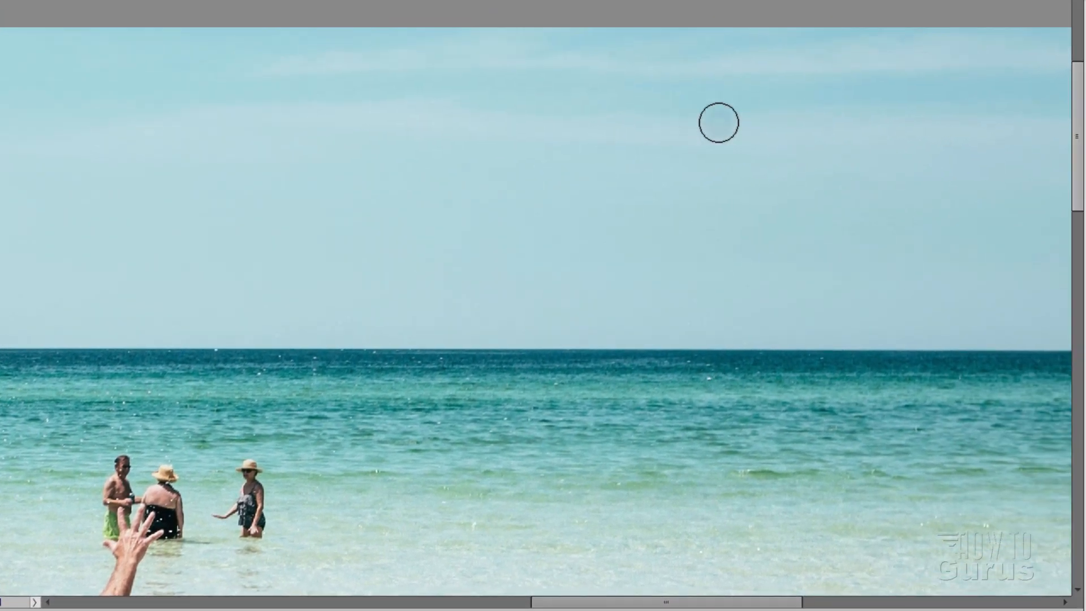
mouse_move(708, 127)
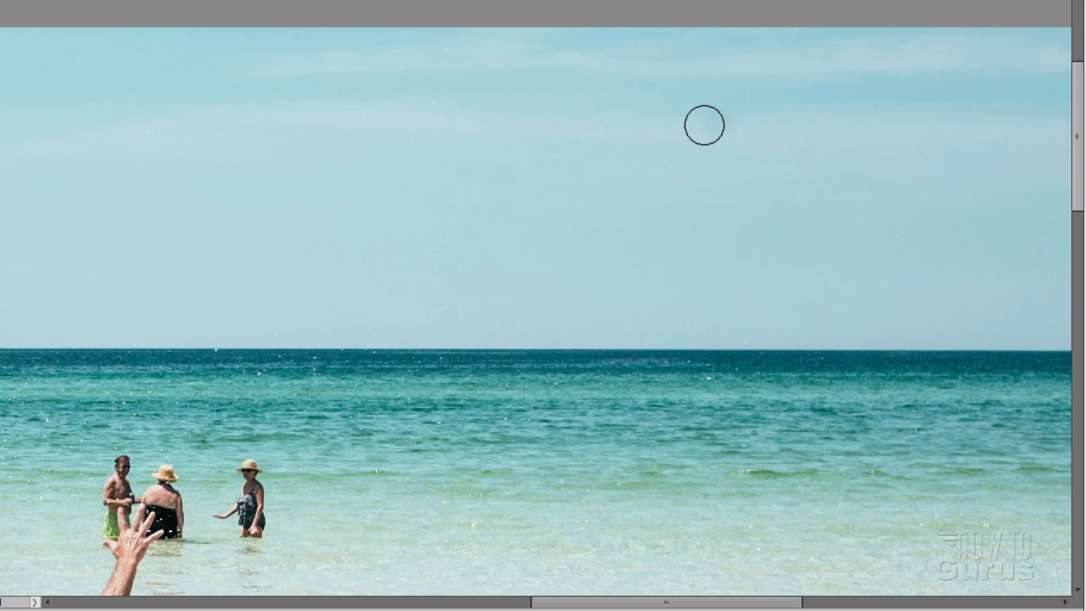
mouse_move(670, 171)
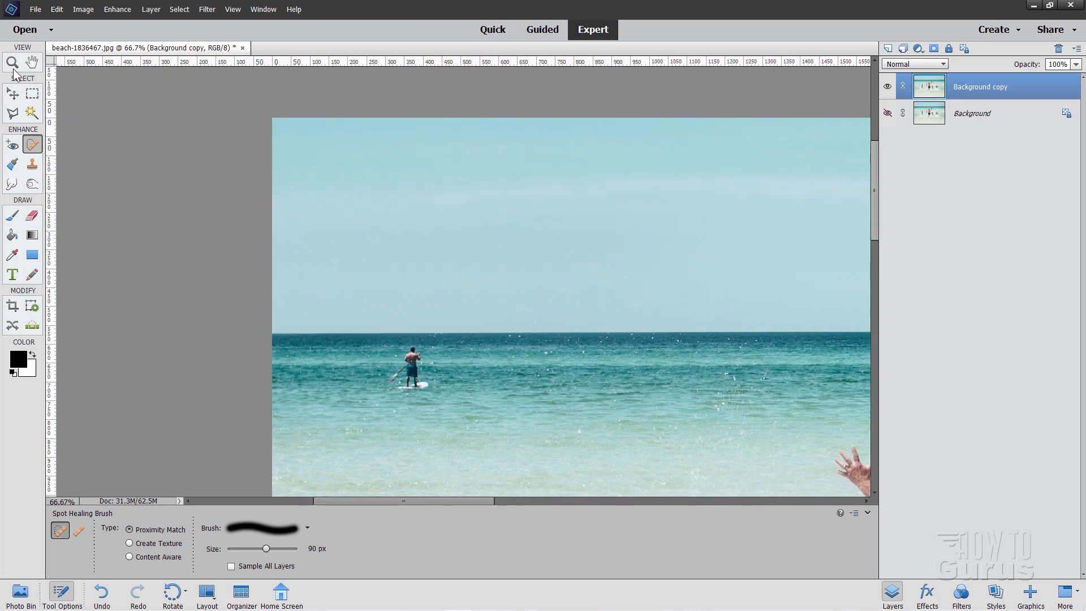
- Draw a closed freehand lasso selection loosely around the paddleboarder and his board
left_click(11, 64)
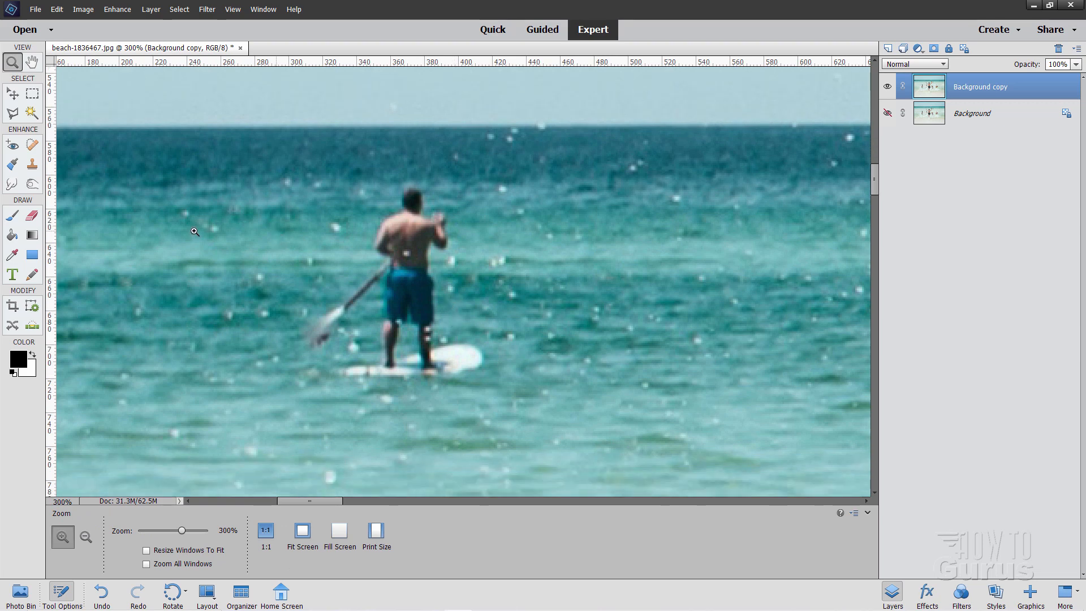
left_click(13, 113)
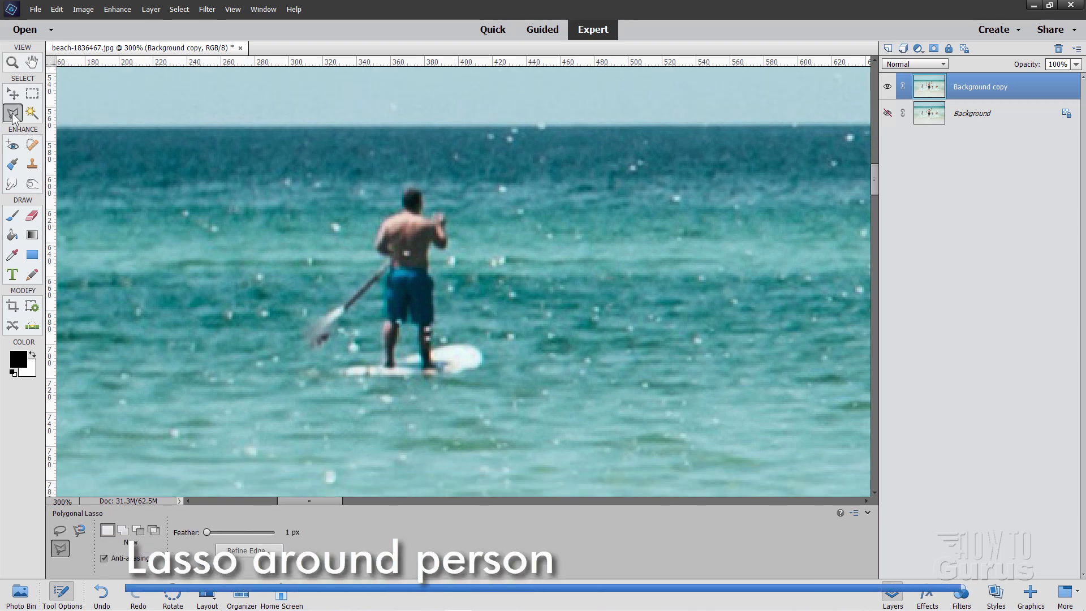
left_click(59, 530)
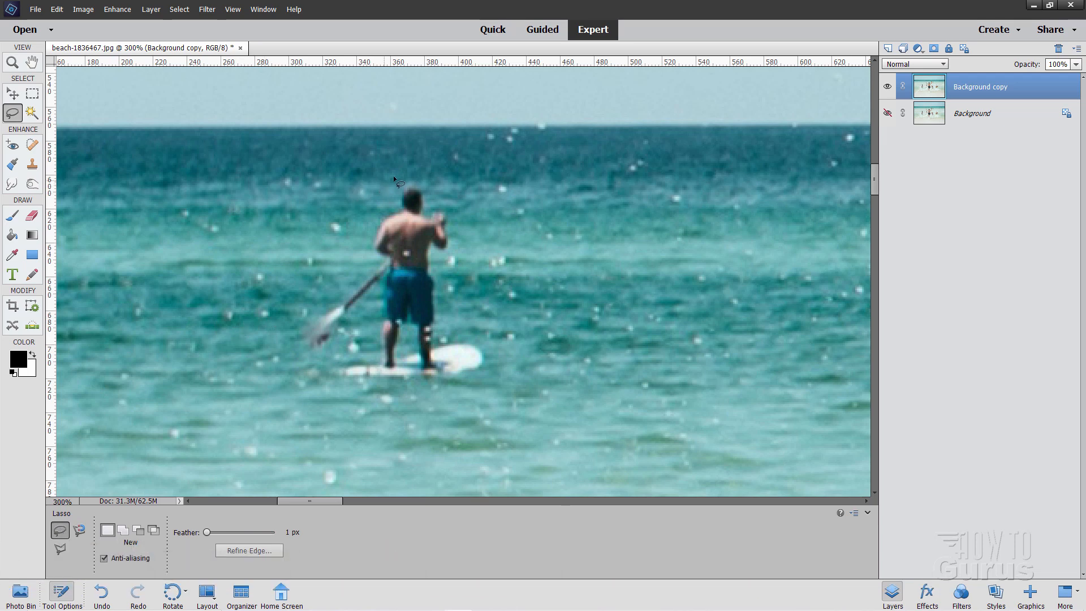
left_click_drag(395, 175, 310, 308)
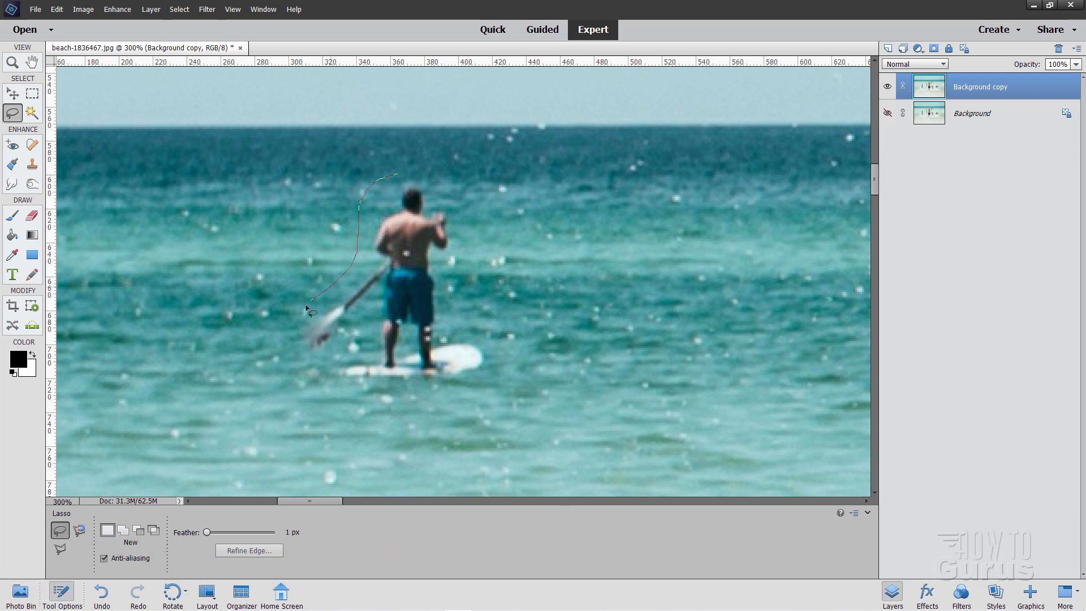
left_click_drag(308, 308, 467, 395)
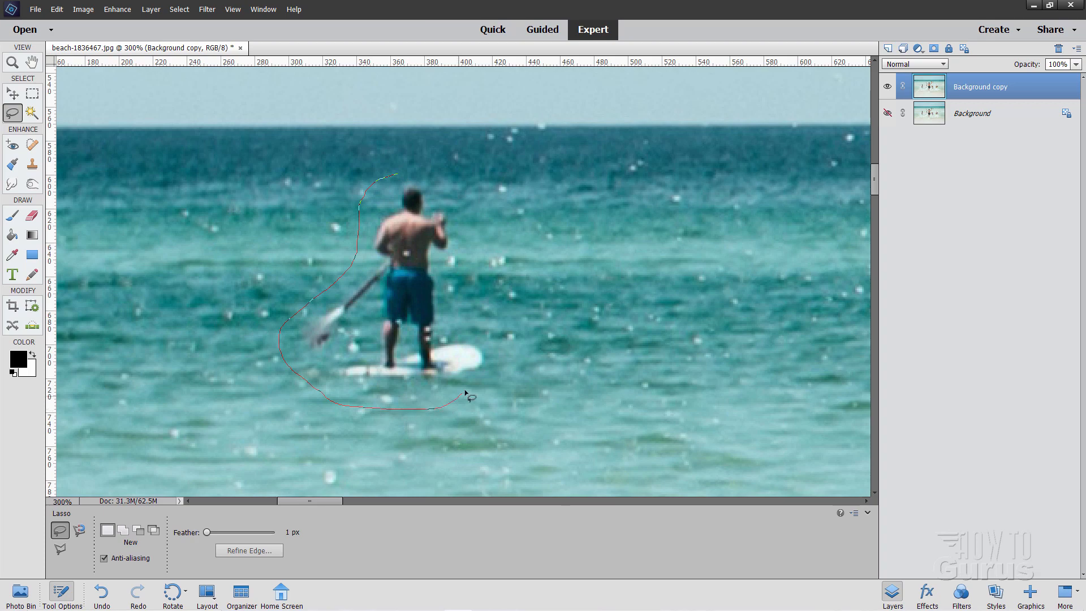
left_click_drag(470, 398, 427, 170)
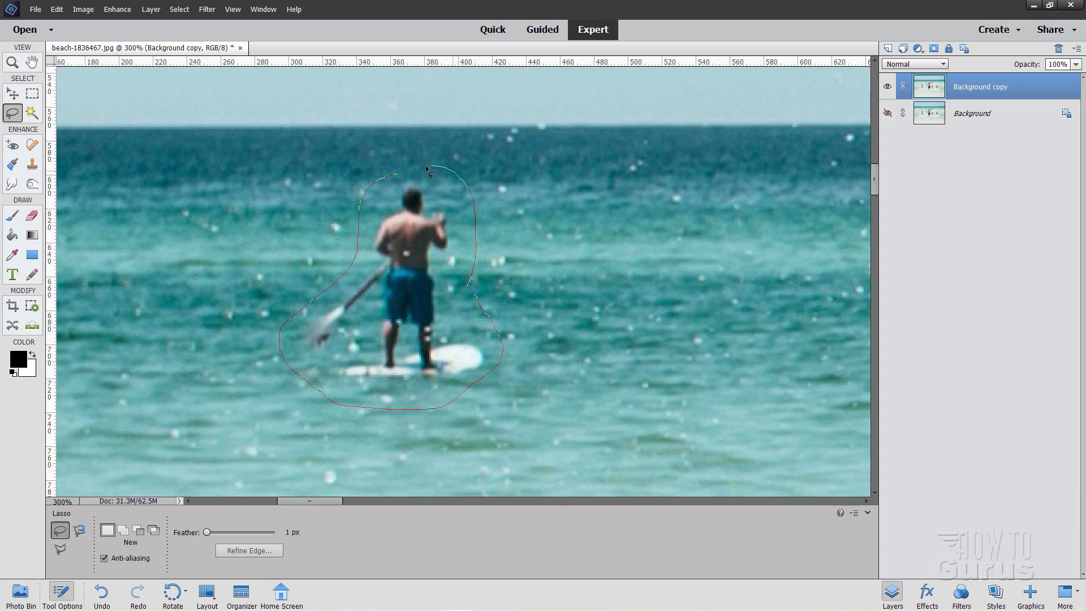
left_click(430, 170)
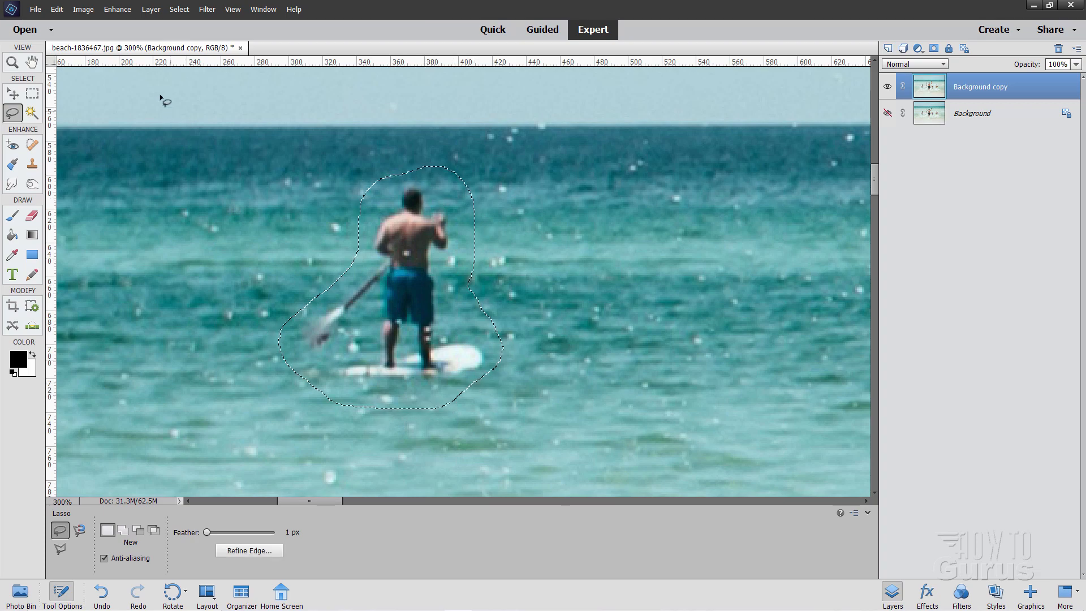
- Fill the paddleboarder selection with Content-Aware so he is replaced by ocean water
left_click(56, 9)
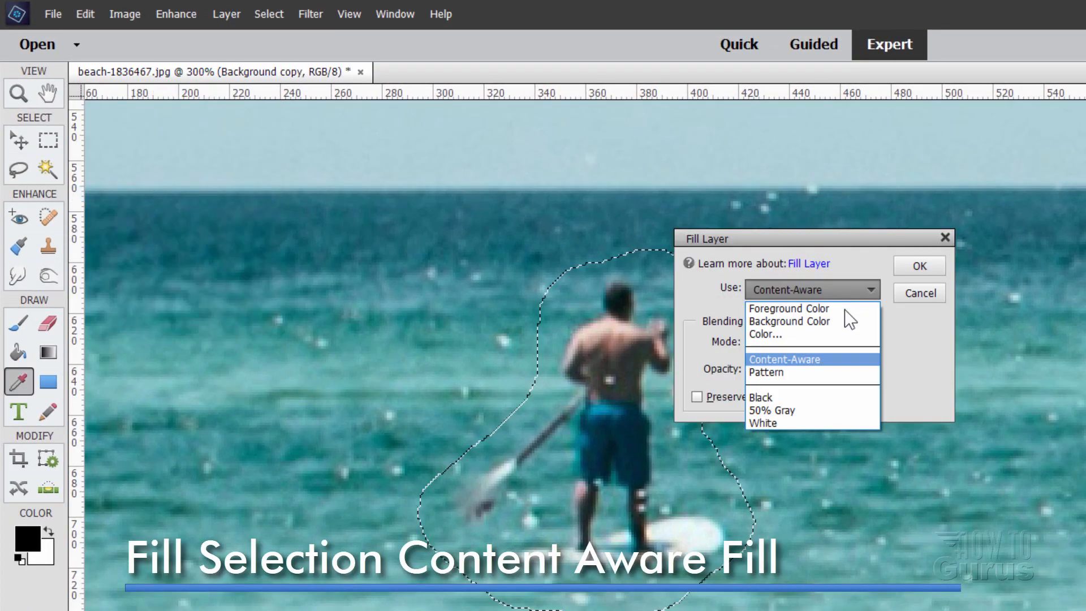
left_click(784, 359)
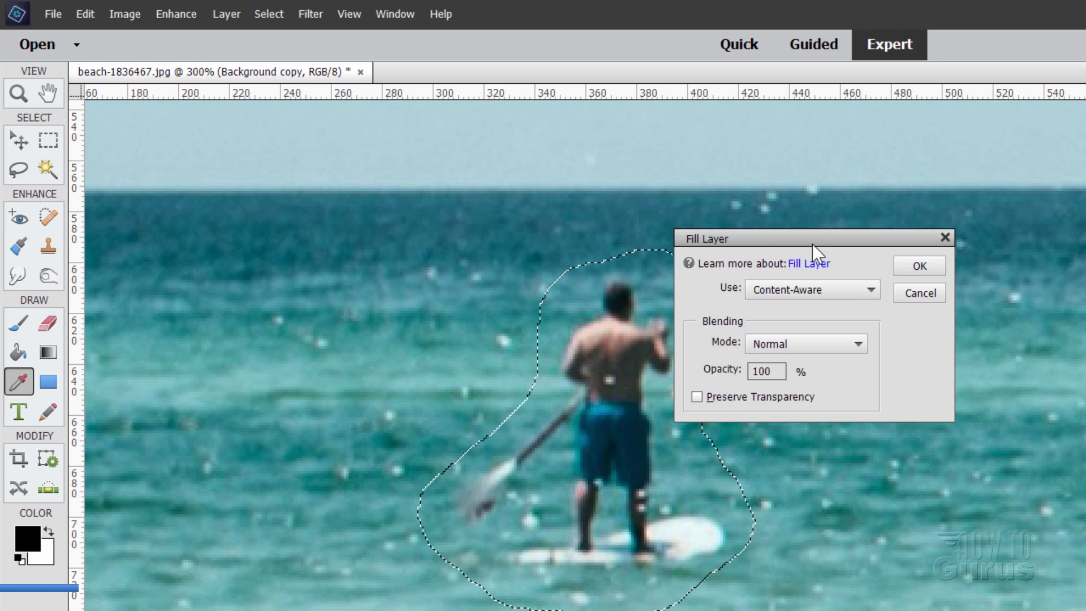
left_click_drag(813, 238, 925, 241)
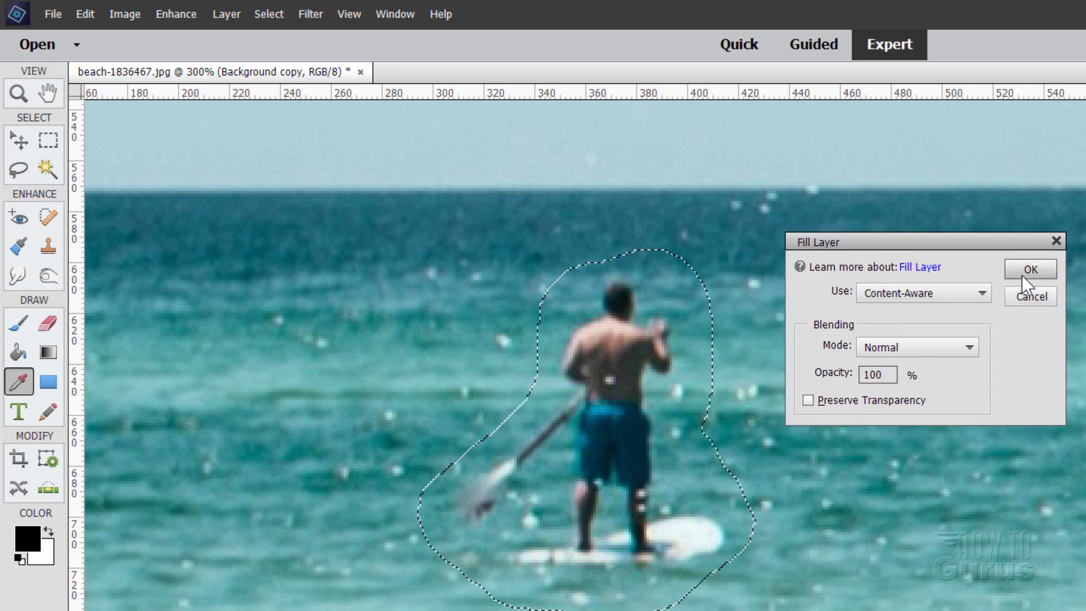
left_click(1029, 269)
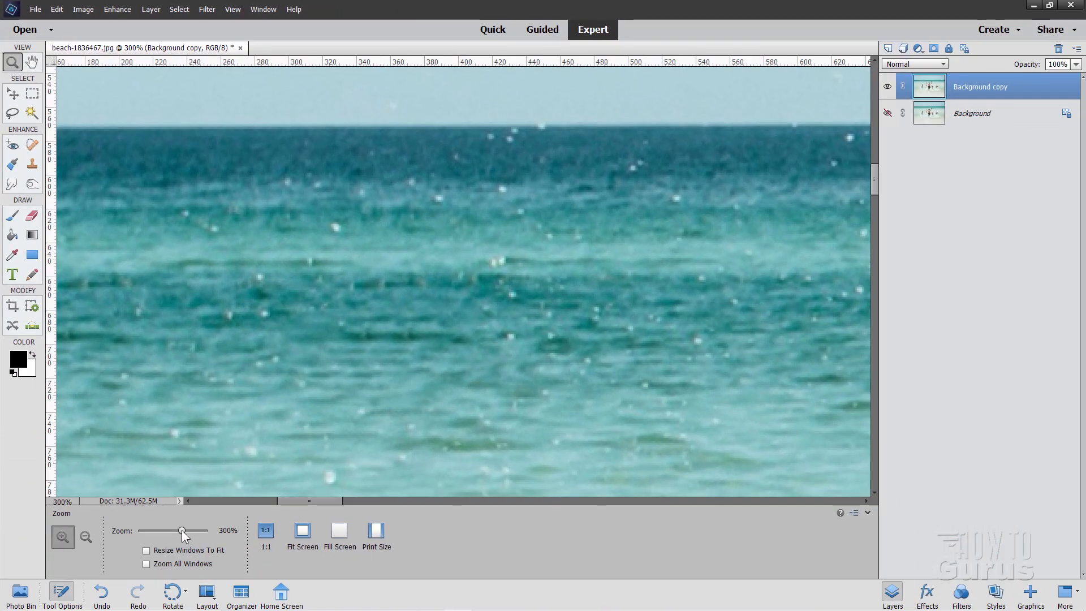
- Zoom out to the three bathers and lasso around the woman on the right
left_click_drag(182, 531, 173, 531)
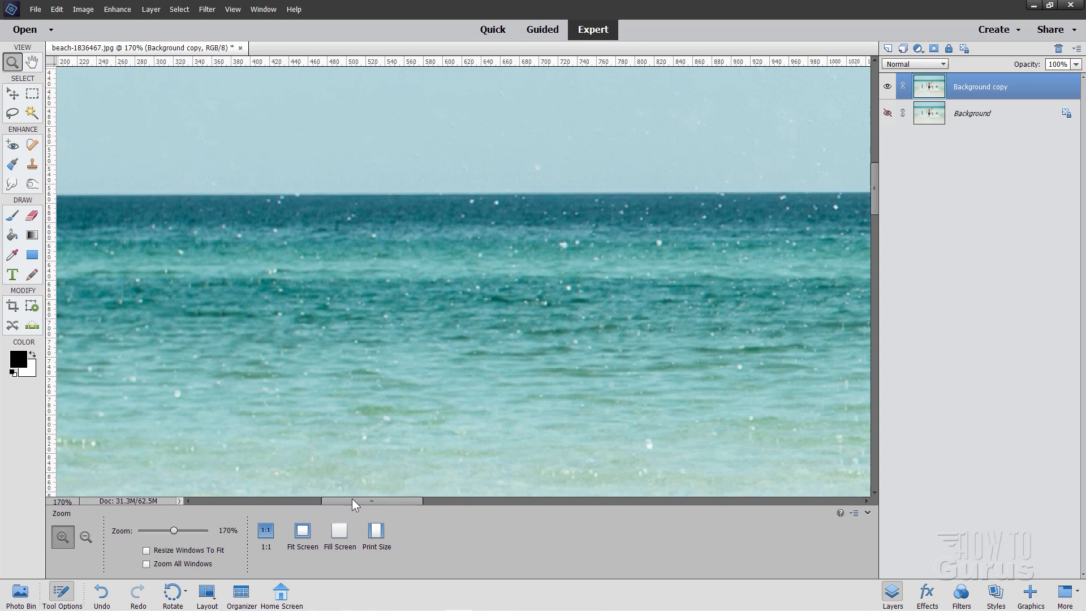
left_click_drag(371, 501, 547, 501)
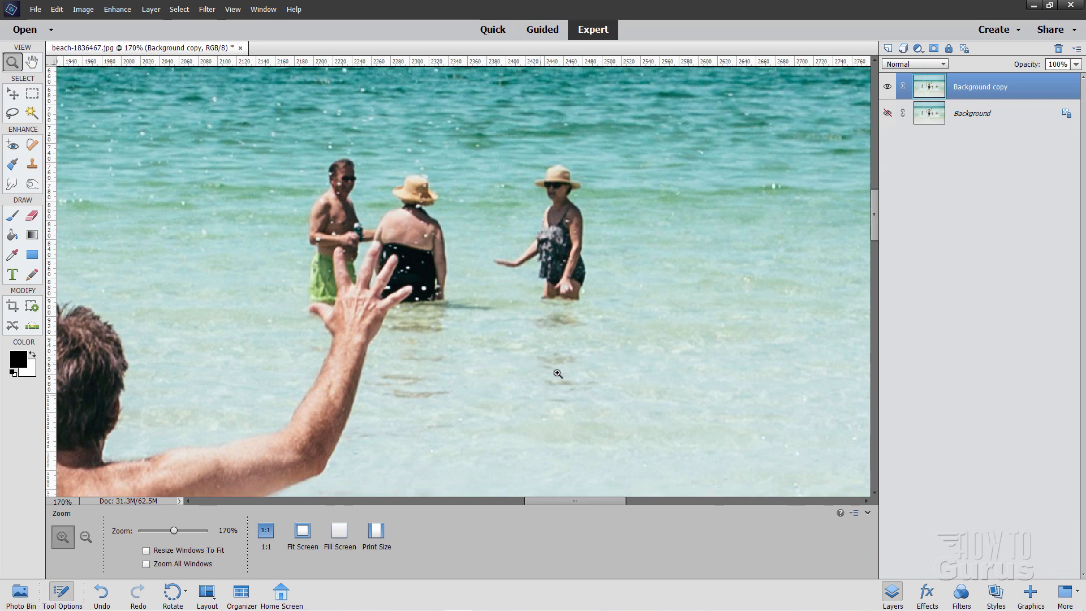
mouse_move(446, 347)
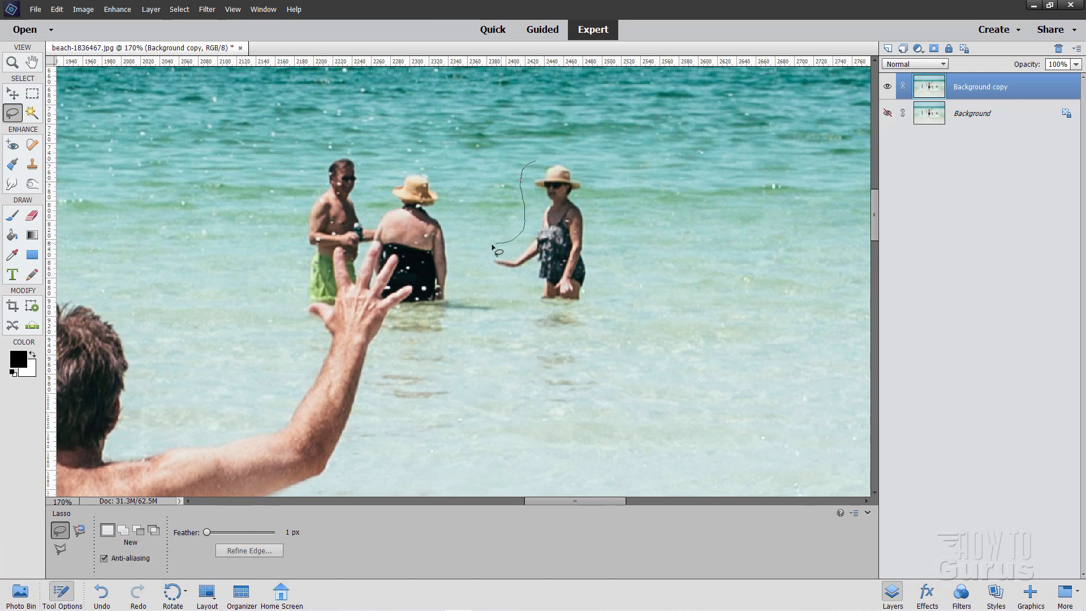
left_click_drag(494, 248, 584, 421)
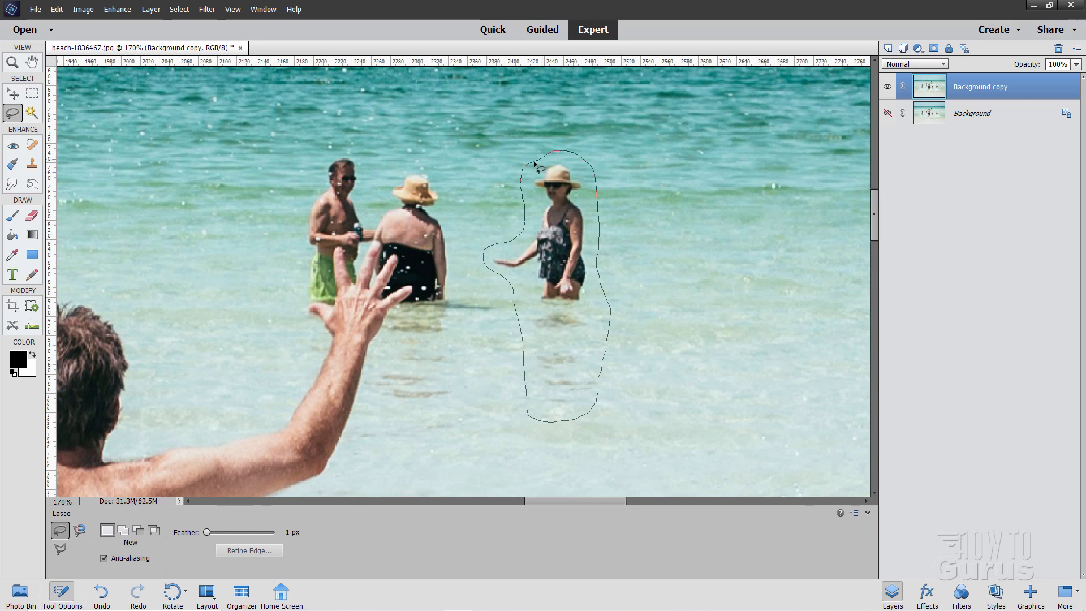
- Erase the right-hand woman with a Content-Aware Fill Selection
left_click(57, 9)
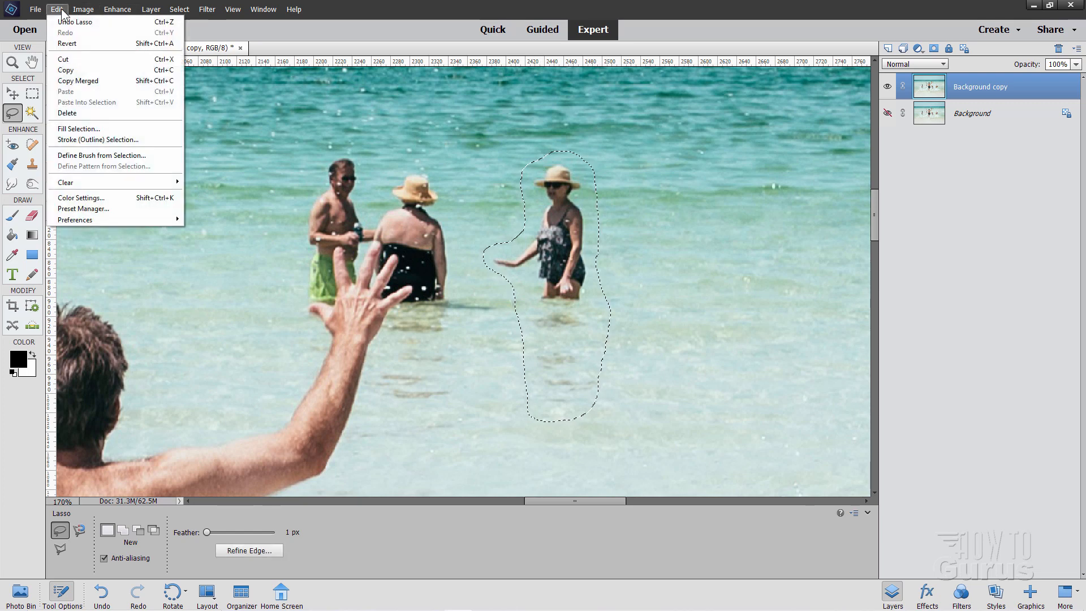
left_click(79, 129)
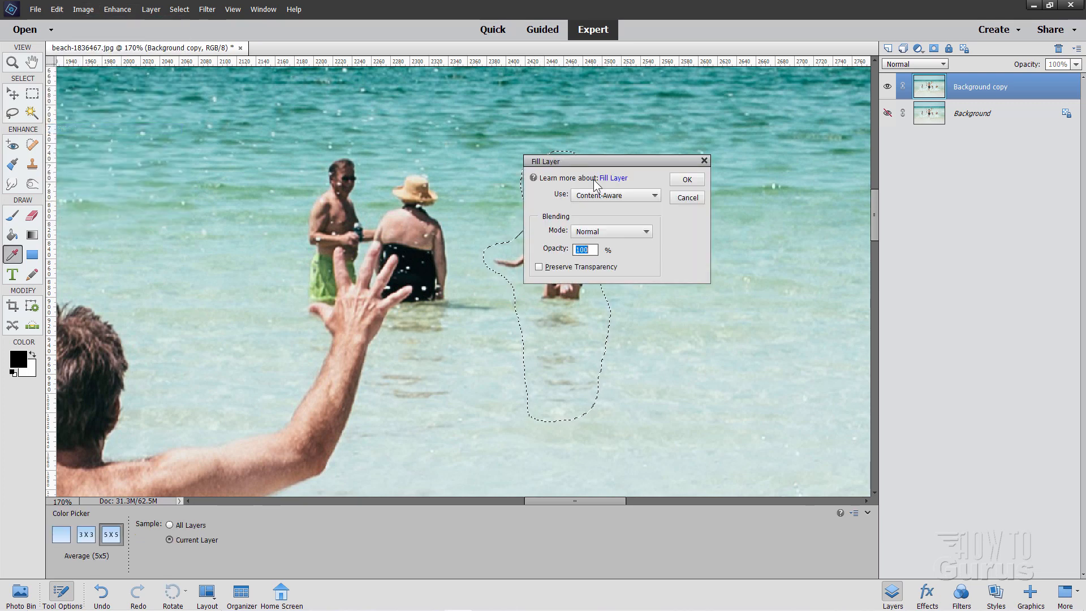
left_click(686, 179)
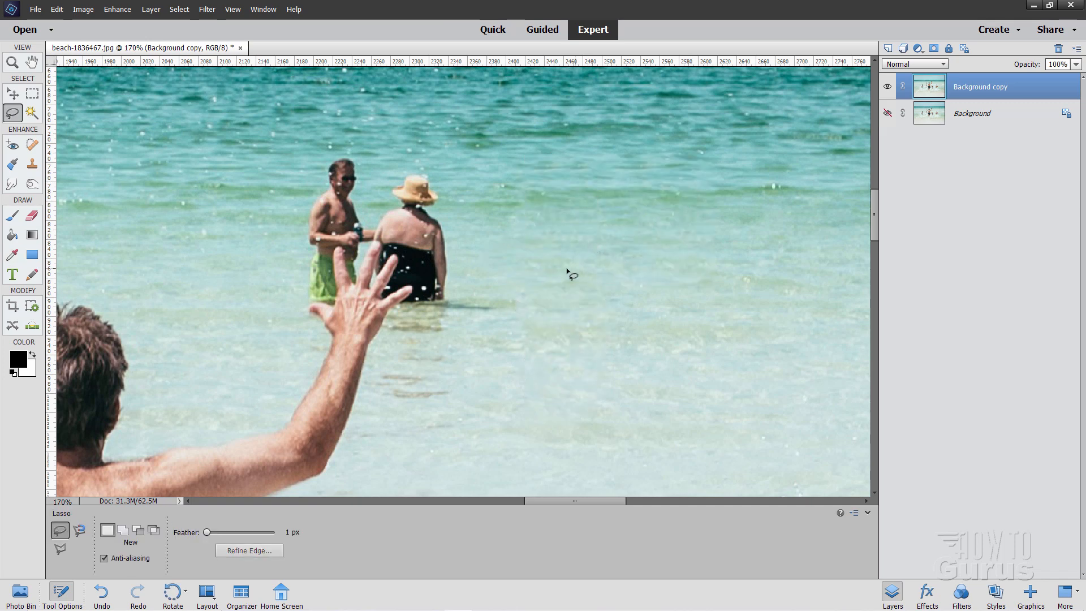
mouse_move(33, 112)
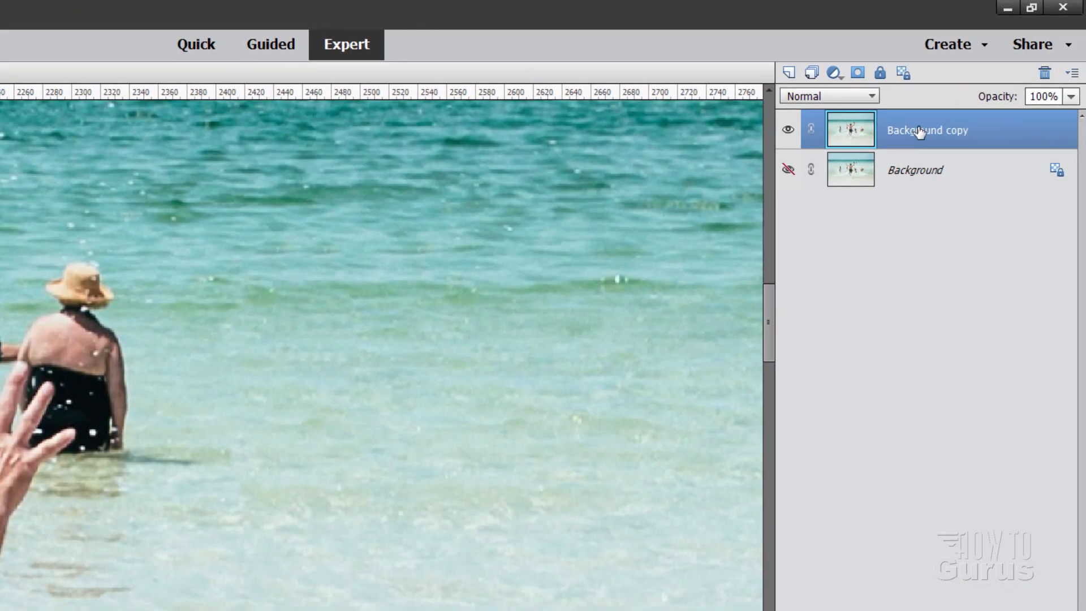
- Duplicate Background copy and rename the new layer 'Hand'
right_click(927, 129)
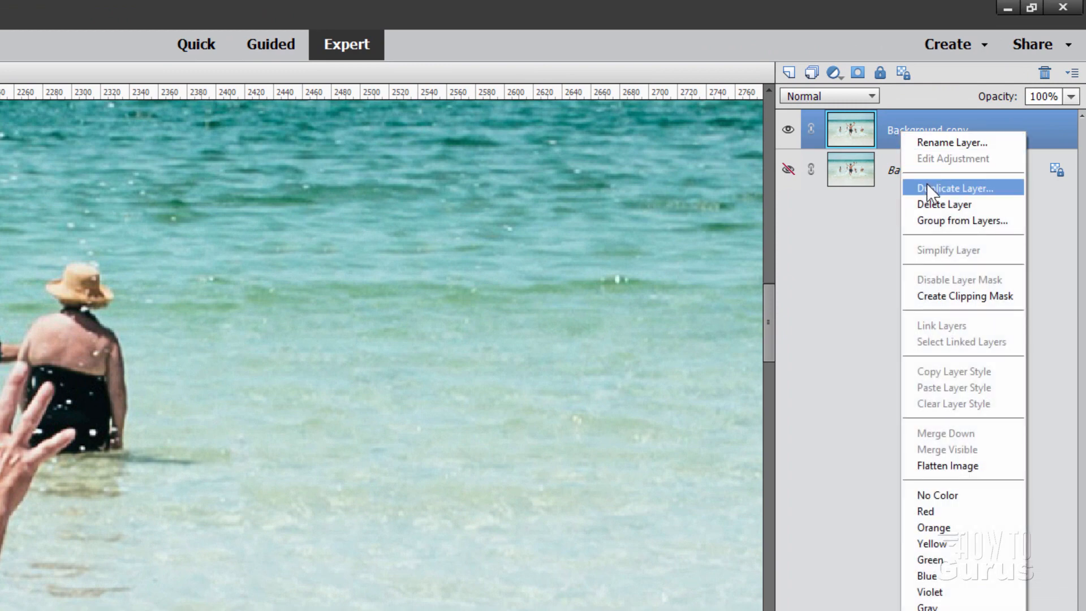
left_click(957, 188)
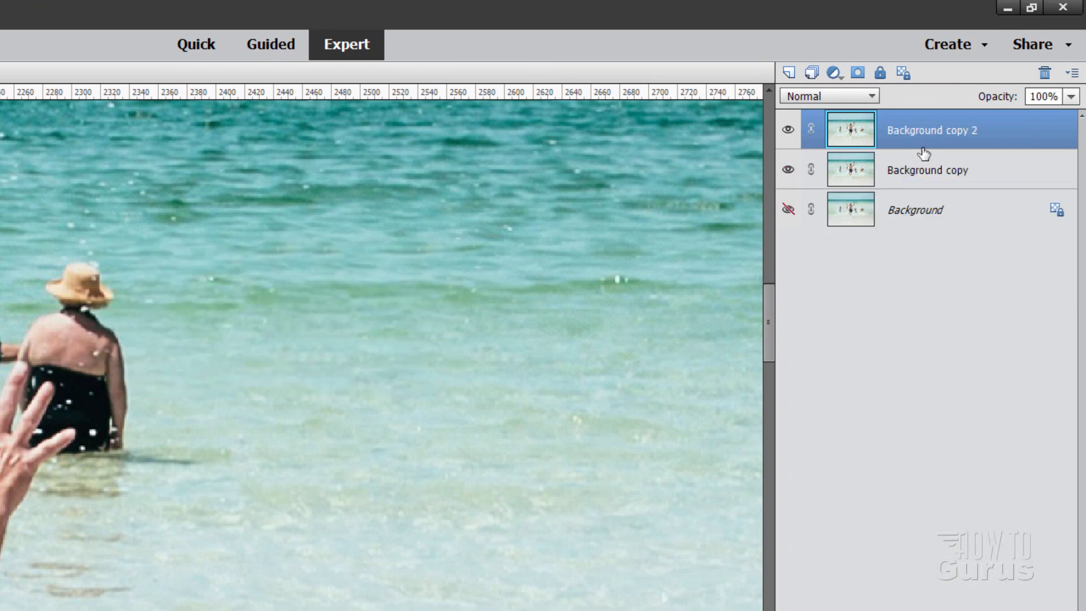
double_click(931, 131)
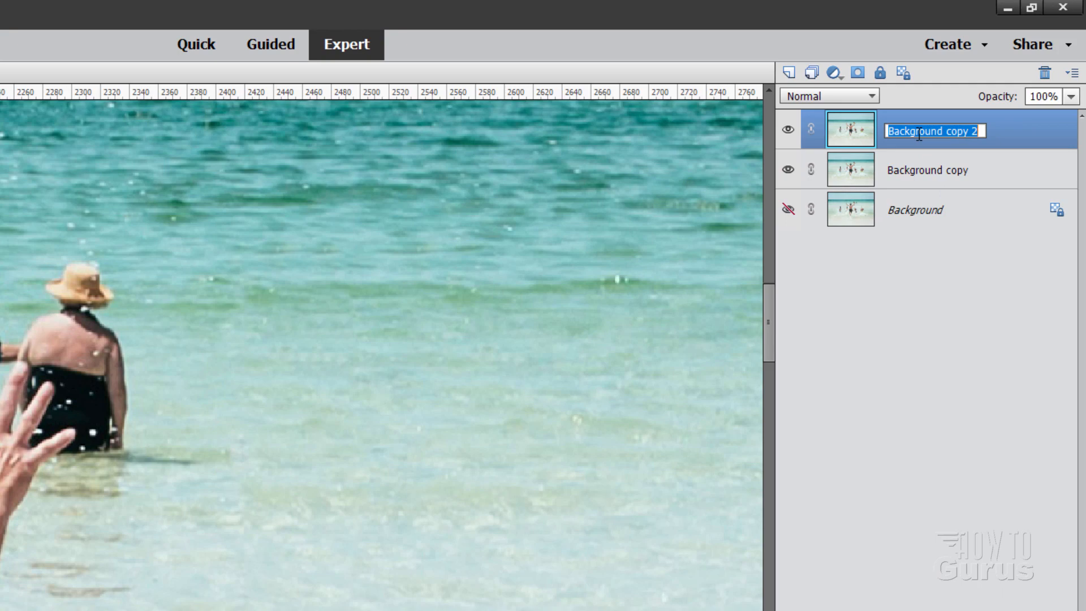
type("Hand")
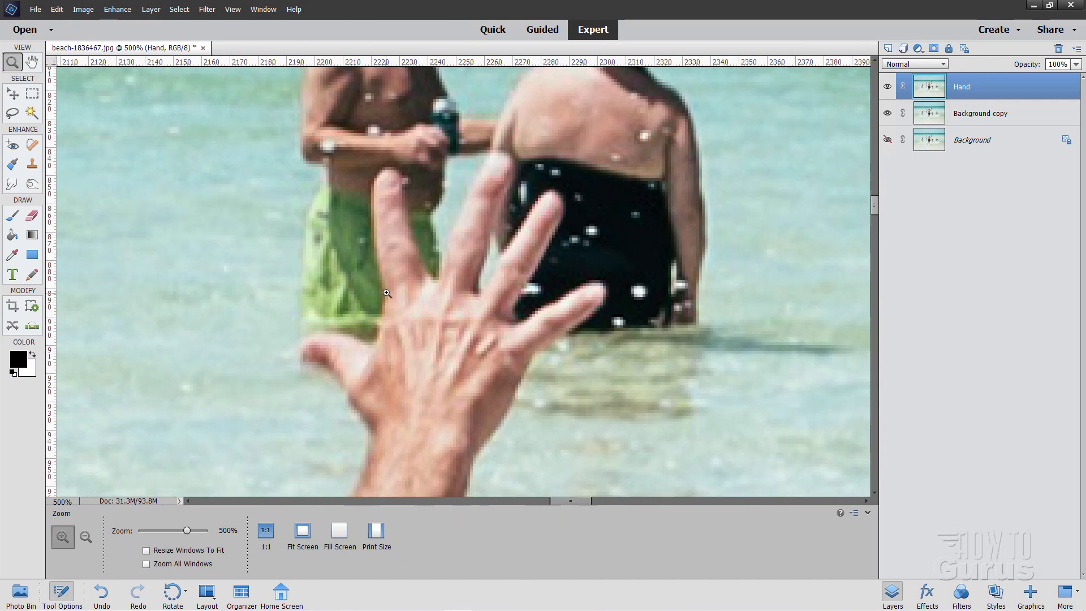
- Switch to the Polygonal Lasso to outline the waving hand point by point
left_click(12, 113)
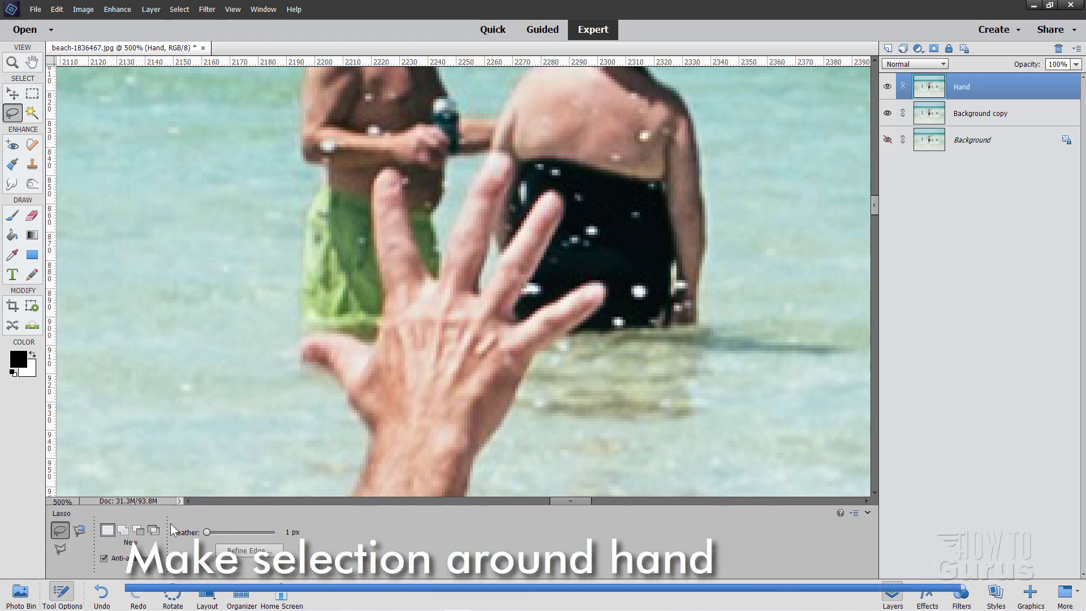
left_click(60, 548)
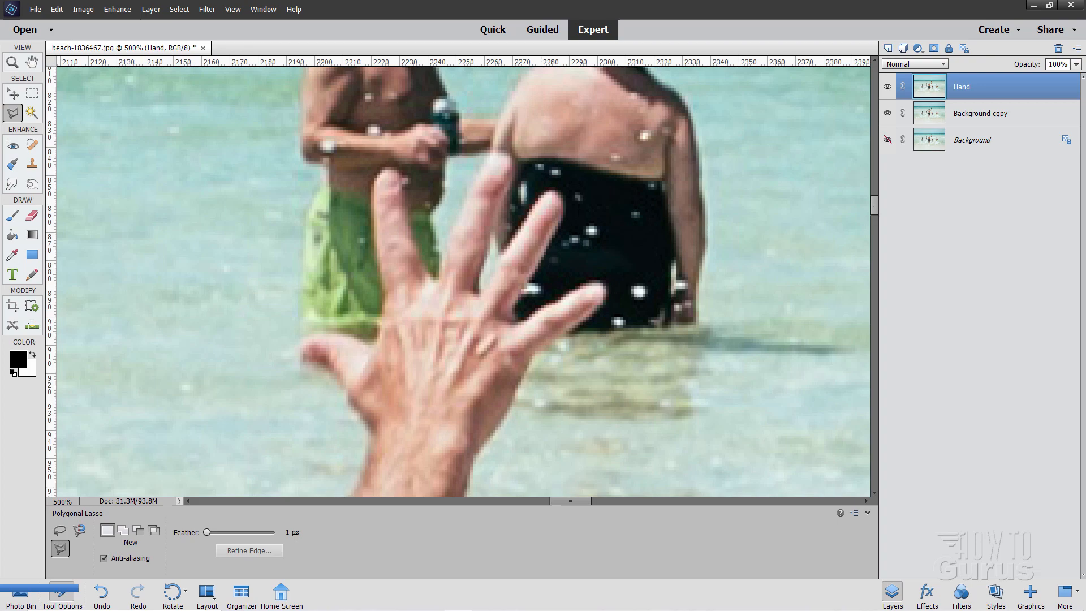
mouse_move(295, 541)
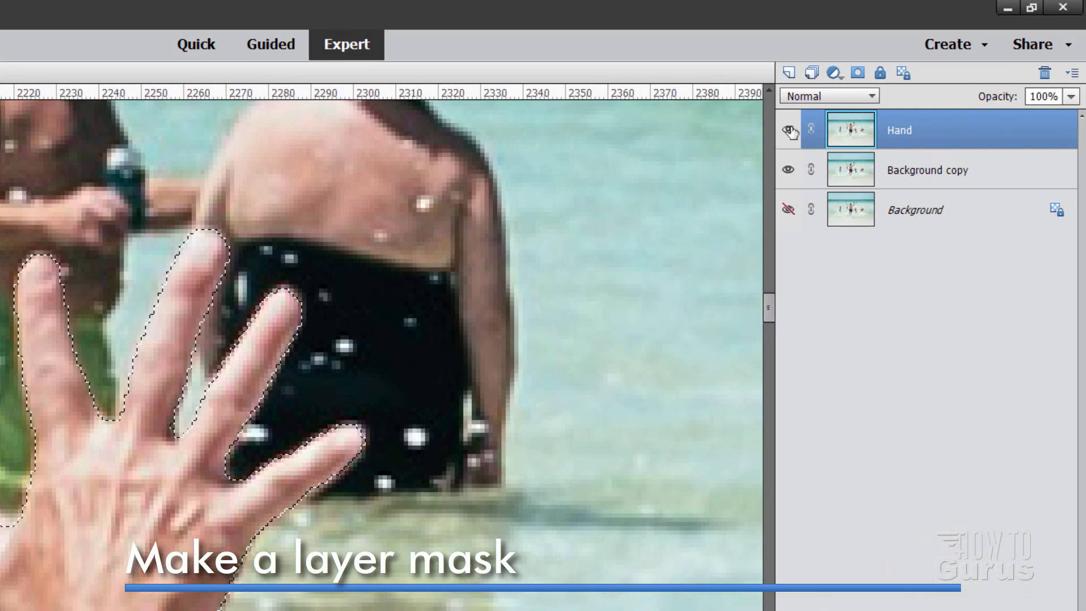
- Turn the hand selection into a layer mask on Hand, check it, then make Background copy active
left_click(856, 73)
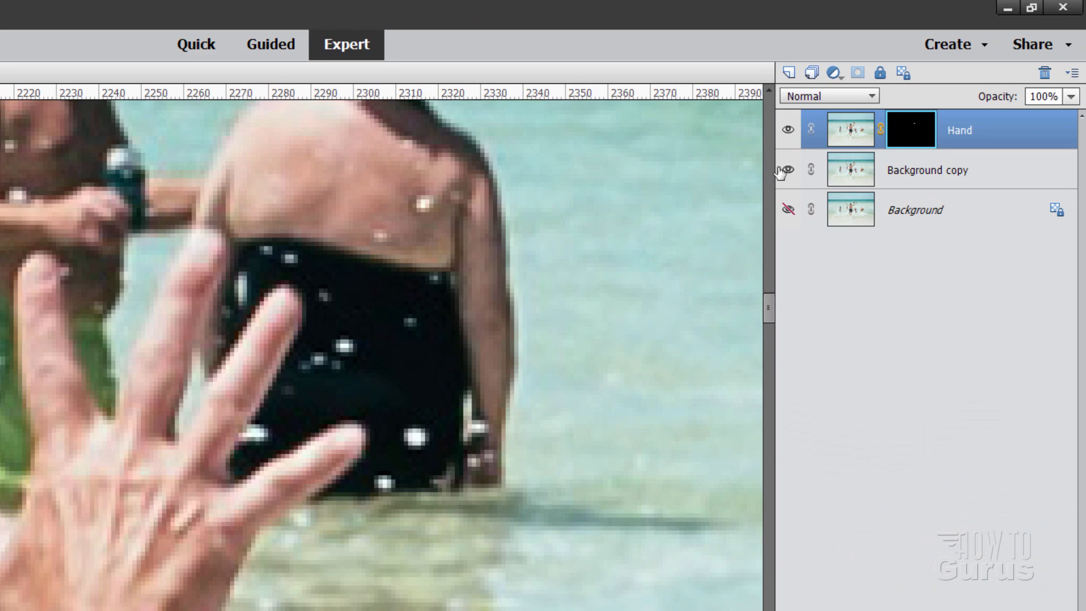
left_click(788, 170)
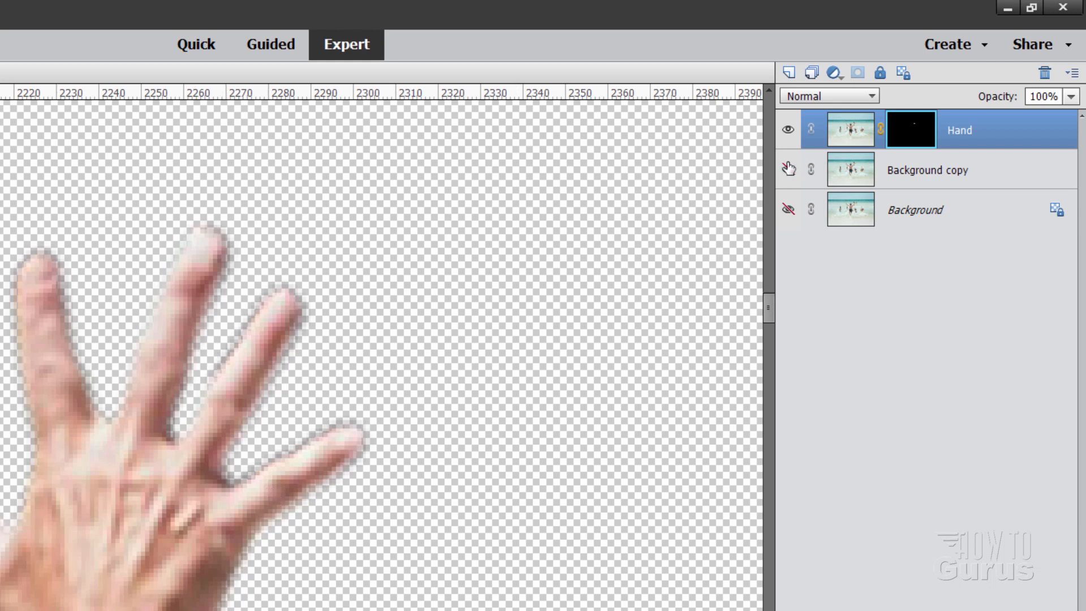
left_click(786, 129)
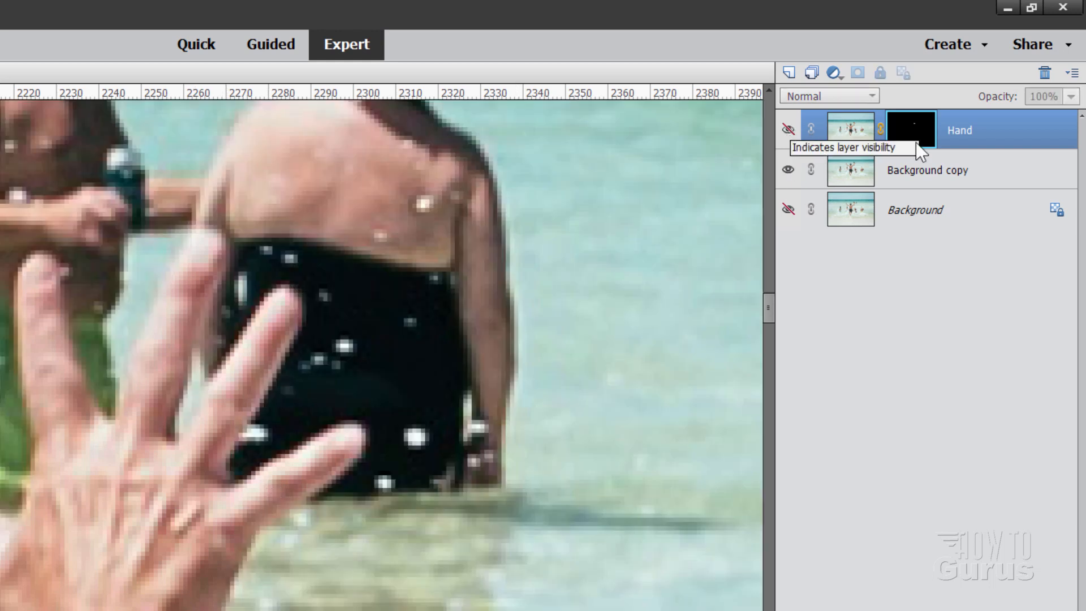
left_click(927, 170)
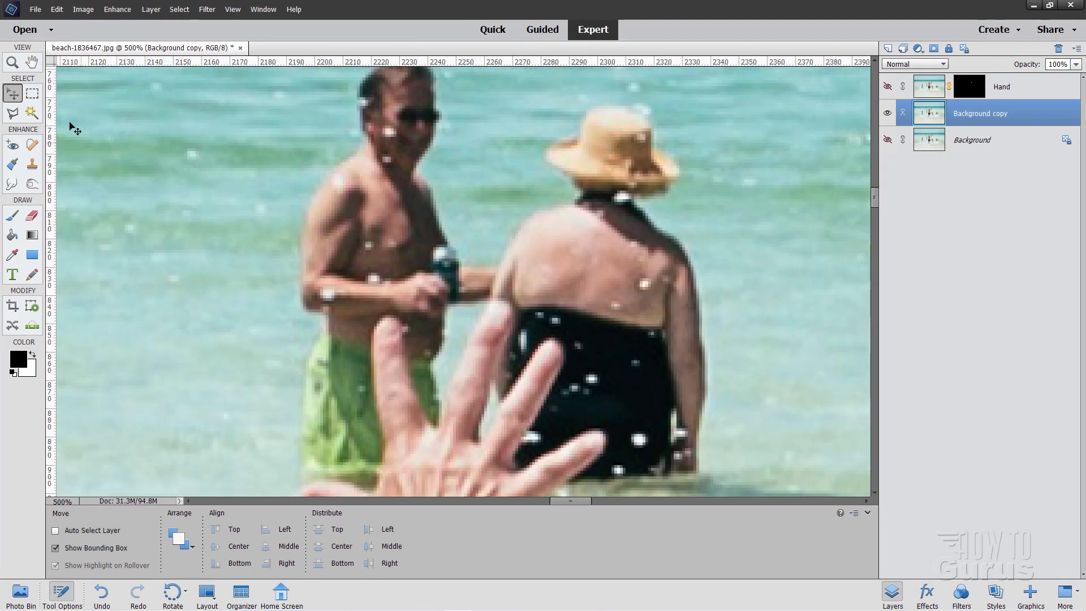
- Zoom out and choose the 45 px soft brush for the Clone Stamp
left_click(11, 62)
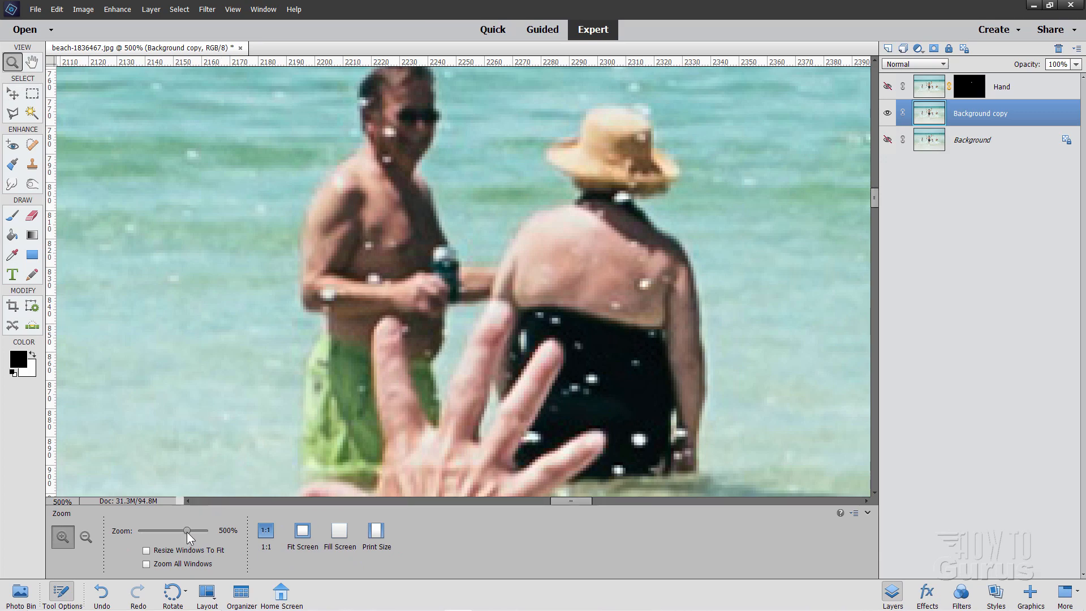
left_click_drag(187, 530, 181, 531)
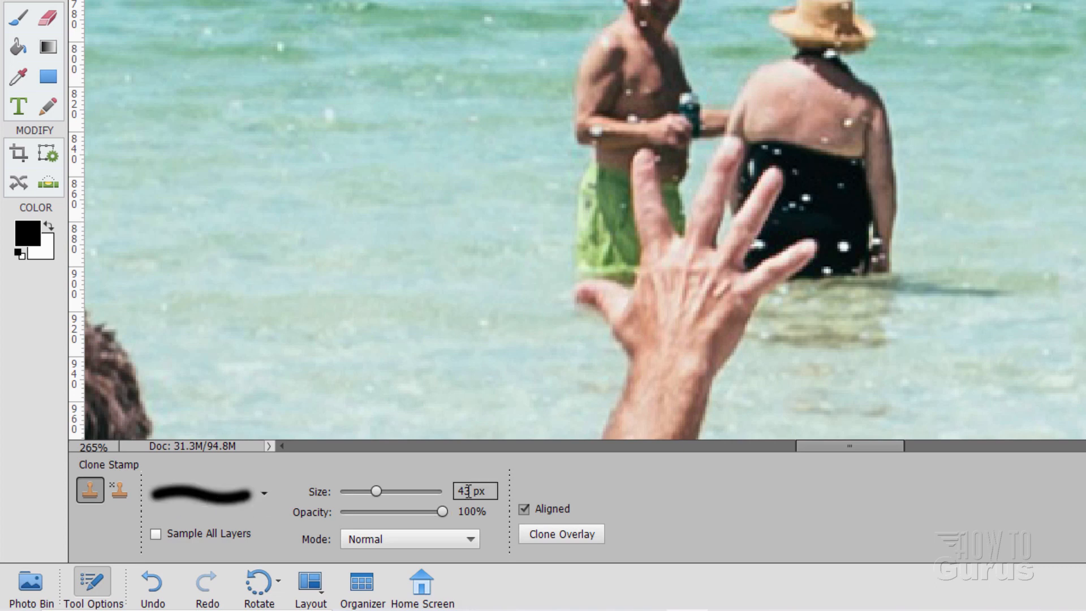
left_click(264, 494)
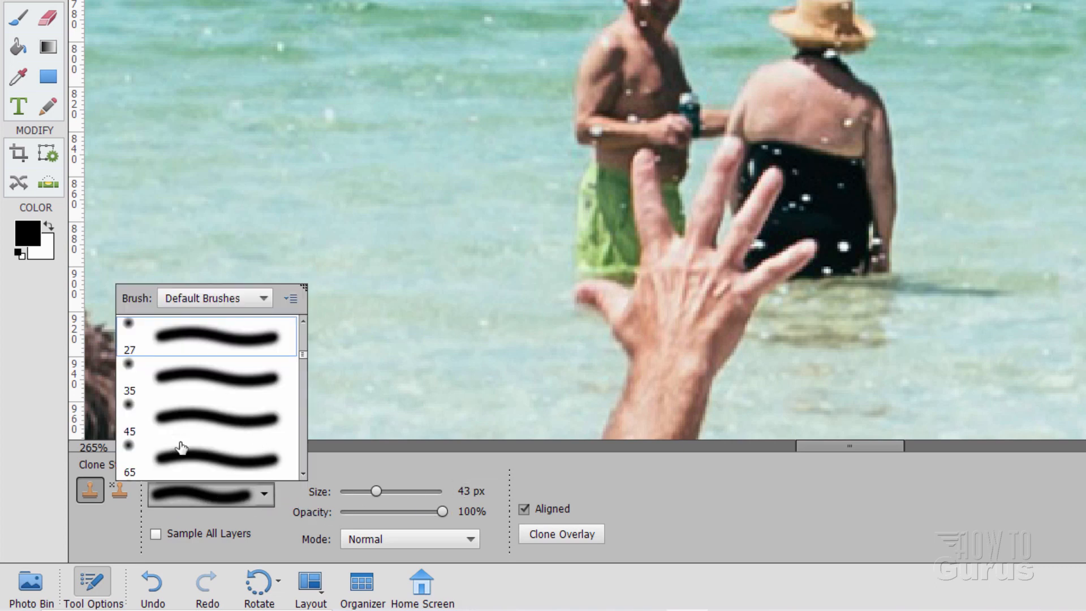
left_click(208, 416)
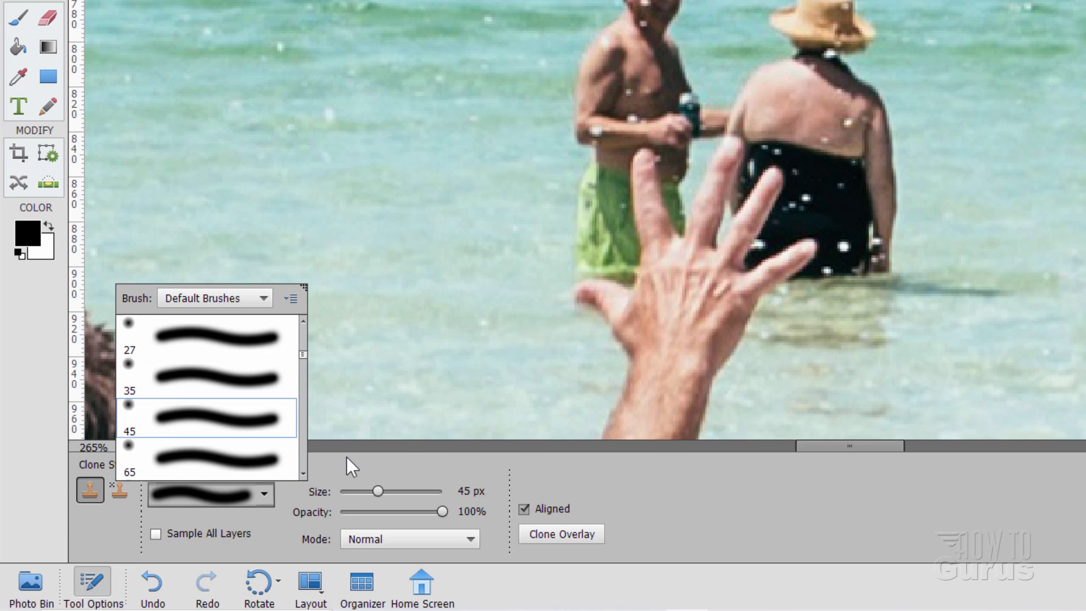
left_click(210, 417)
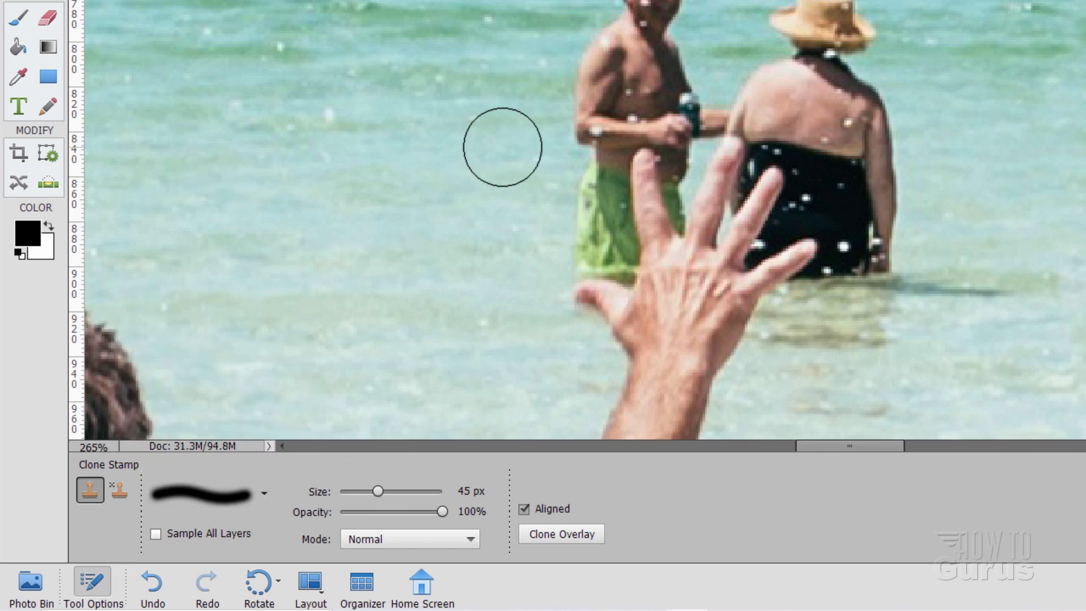
mouse_move(378, 134)
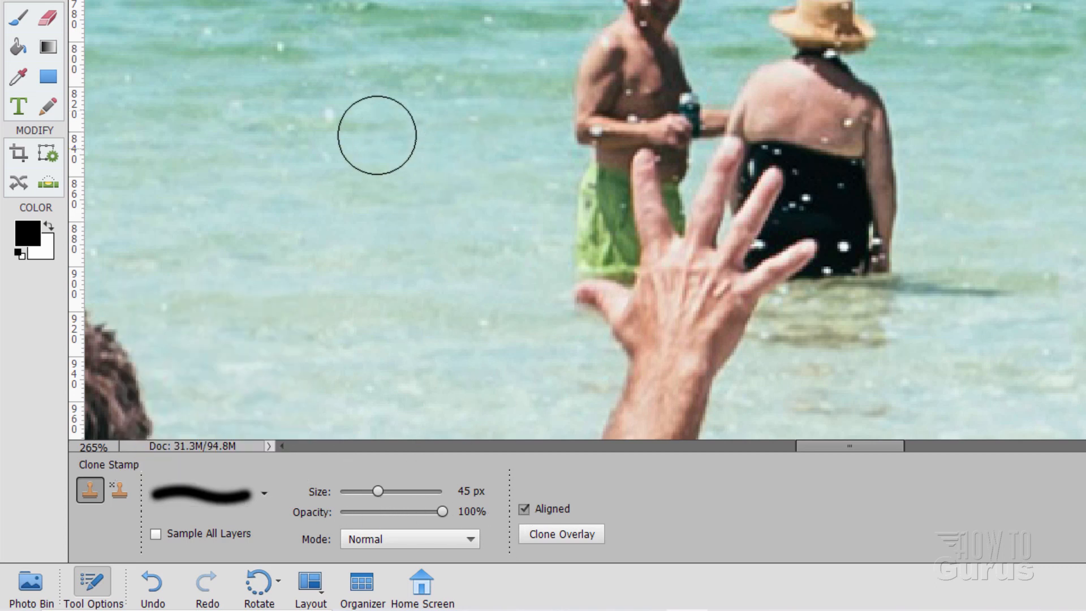
- Alt-sample clean water as the clone source for painting out the two bathers
key("alt")
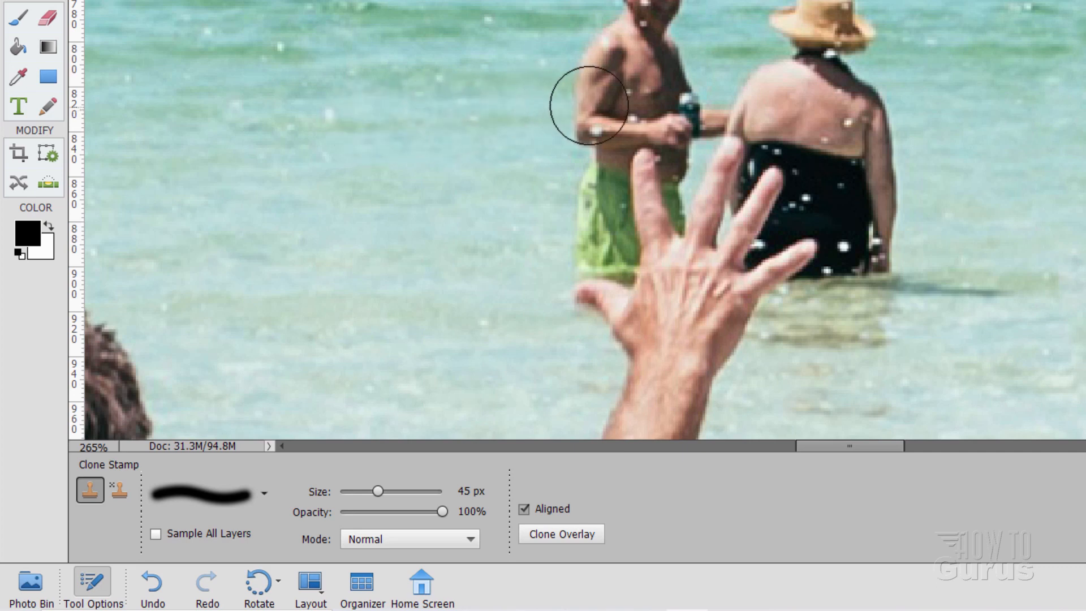
mouse_move(410, 130)
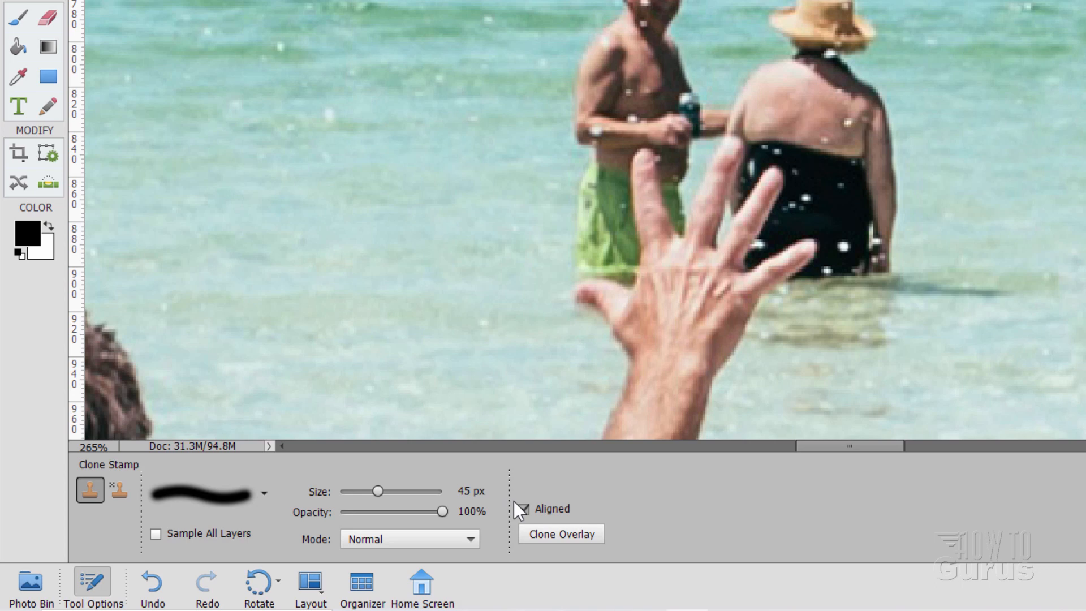
left_click(560, 533)
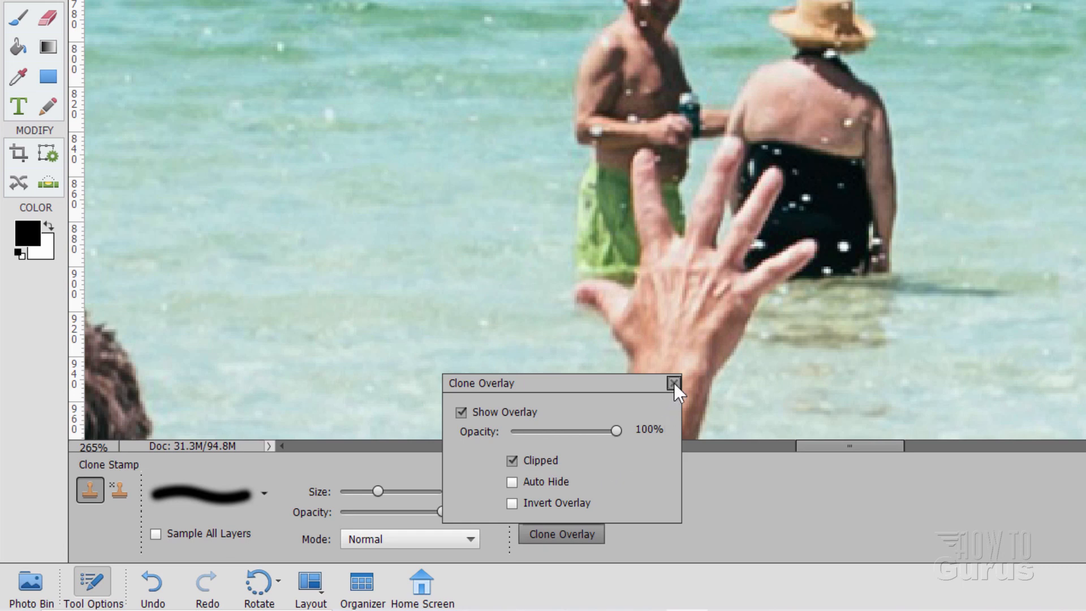
left_click(671, 382)
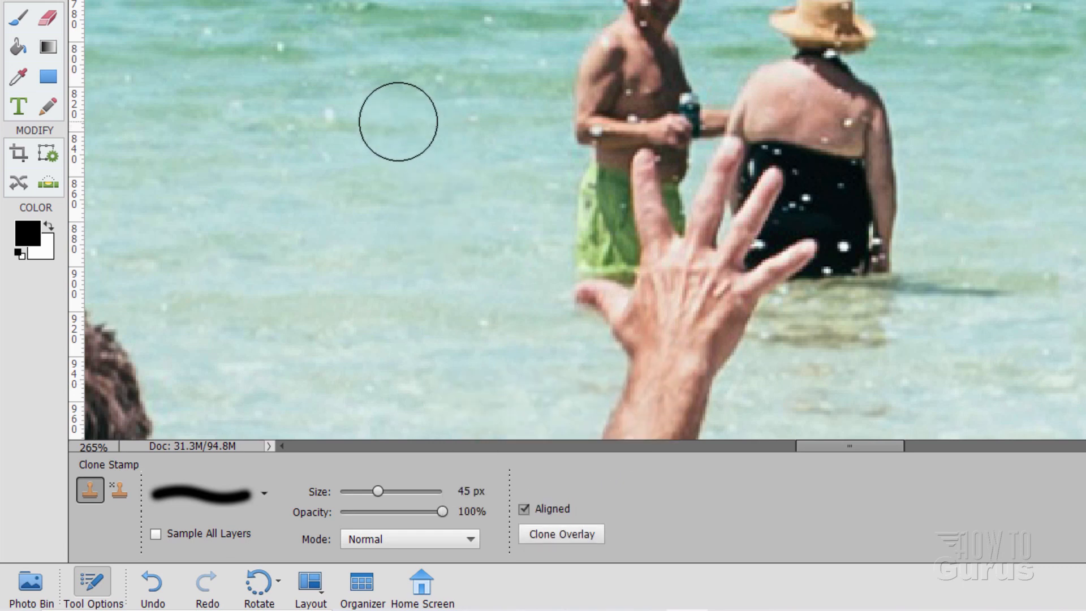
key("alt")
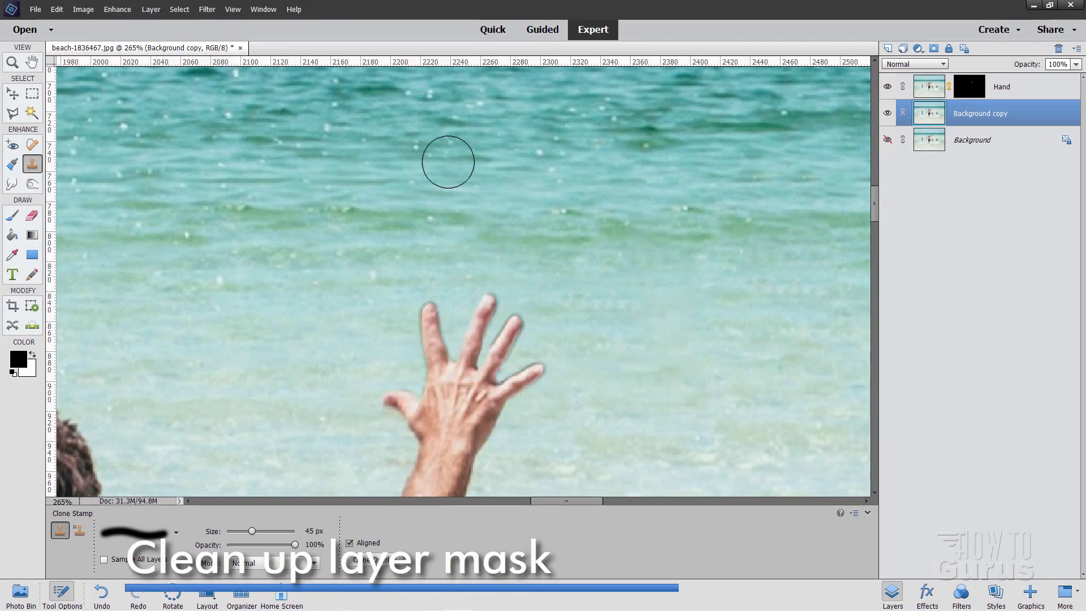
- Zoom in close on the waving hand and make the Hand layer active for mask cleanup
left_click_drag(448, 162, 473, 224)
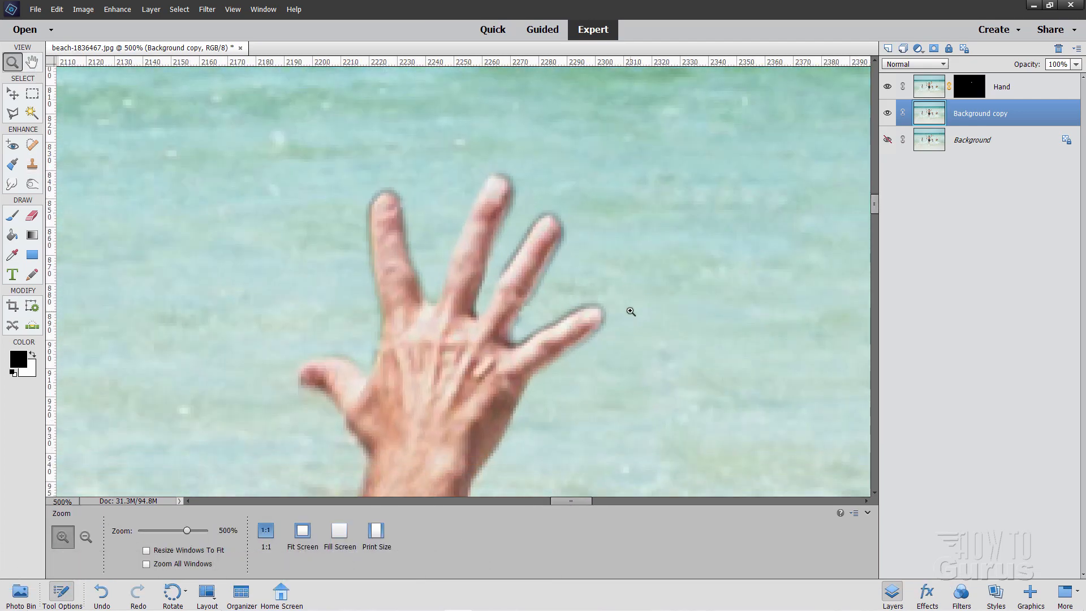
left_click(631, 313)
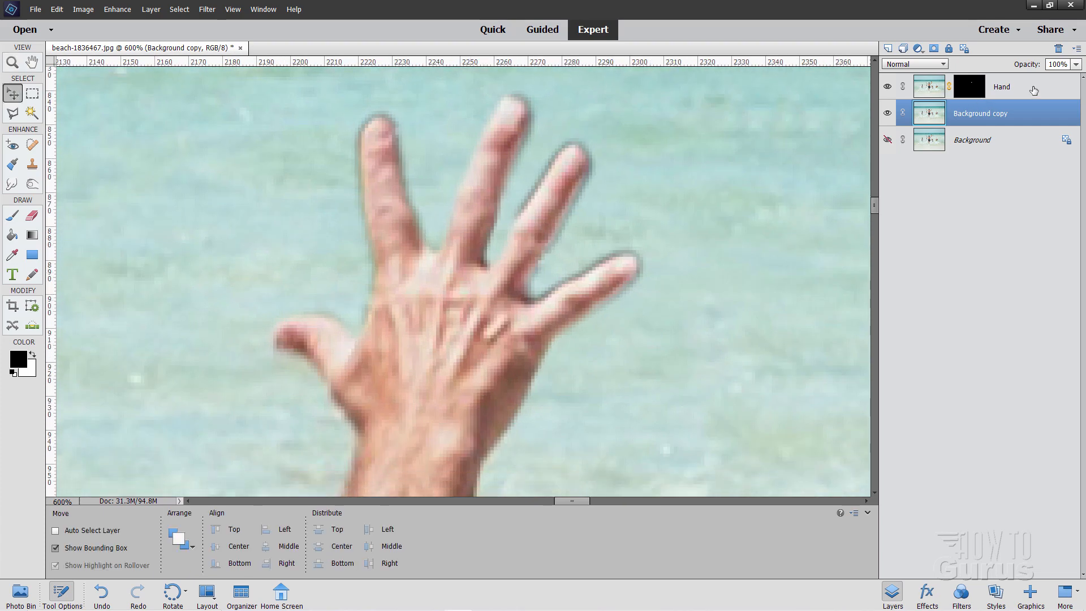
left_click(1001, 86)
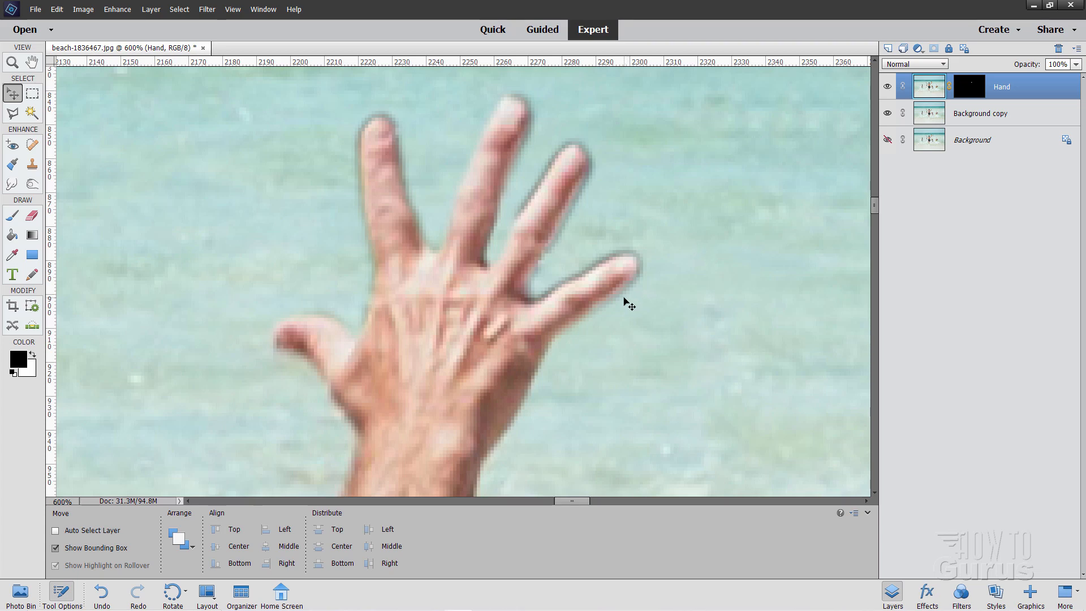
mouse_move(569, 239)
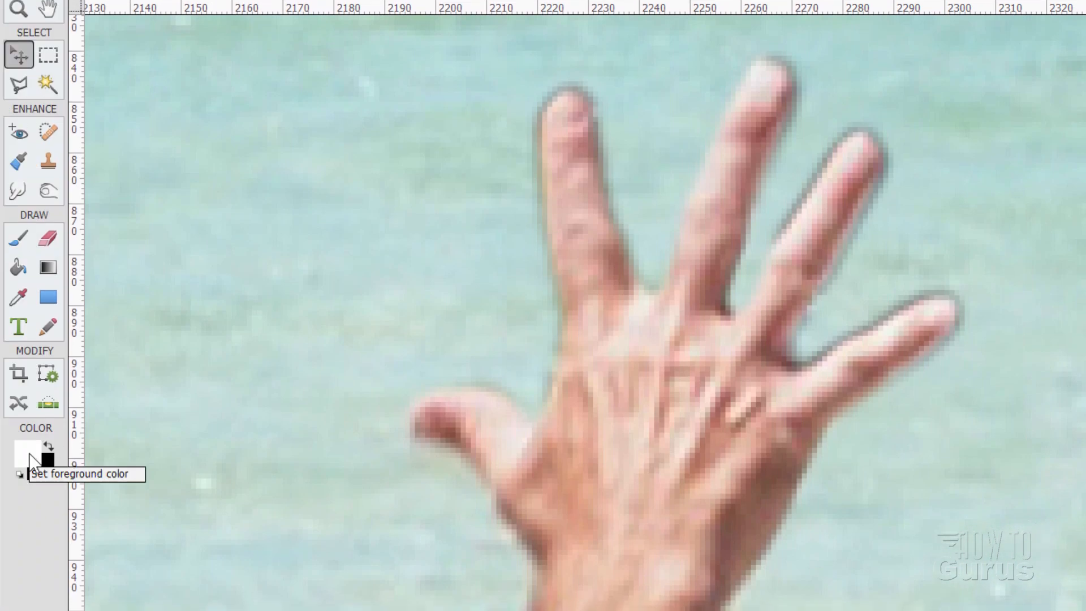
mouse_move(61, 366)
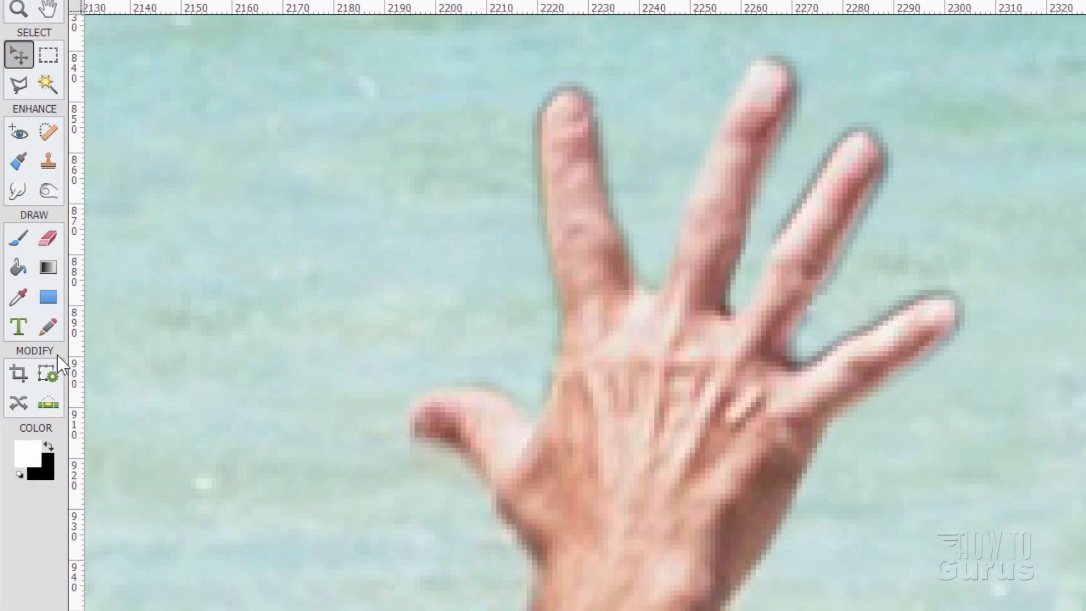
- Undo a stray brush stroke beside the hand, return to black and choose the 5 px brush preset
left_click(18, 237)
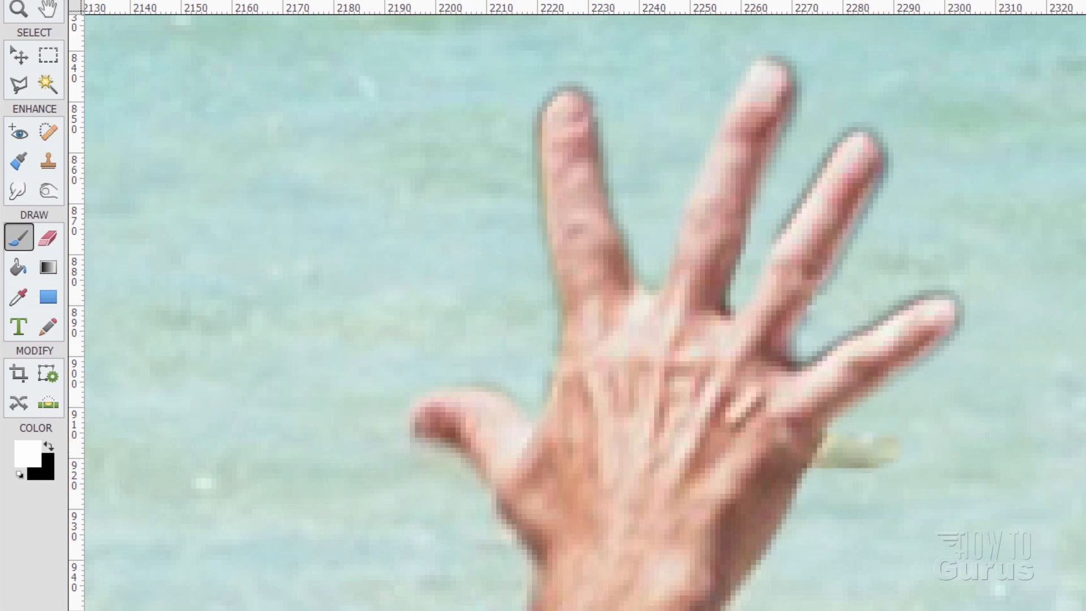
key("ctrl+z")
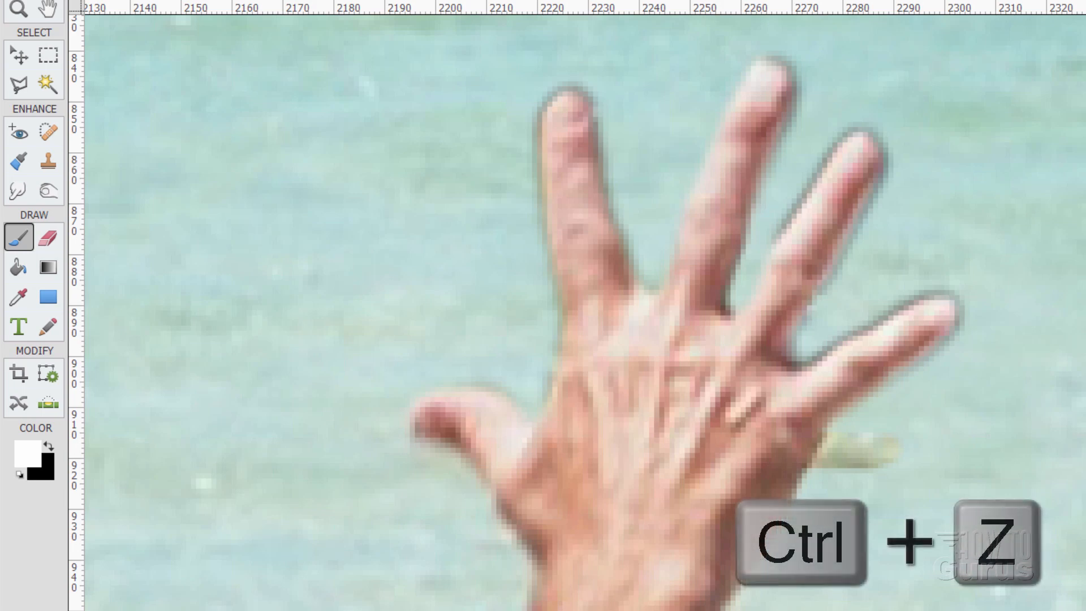
key("ctrl+z")
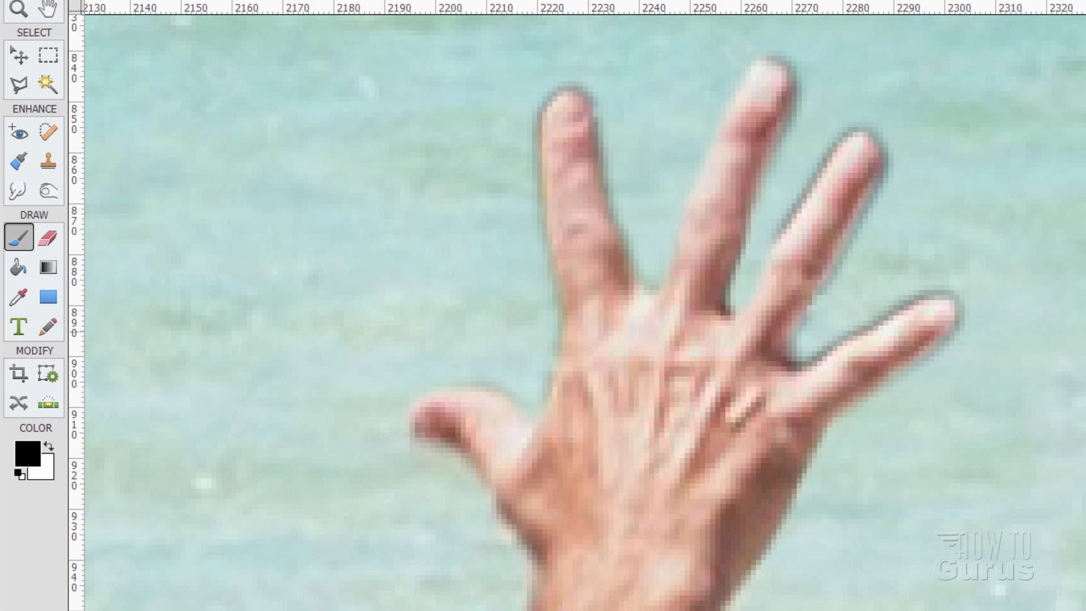
mouse_move(885, 489)
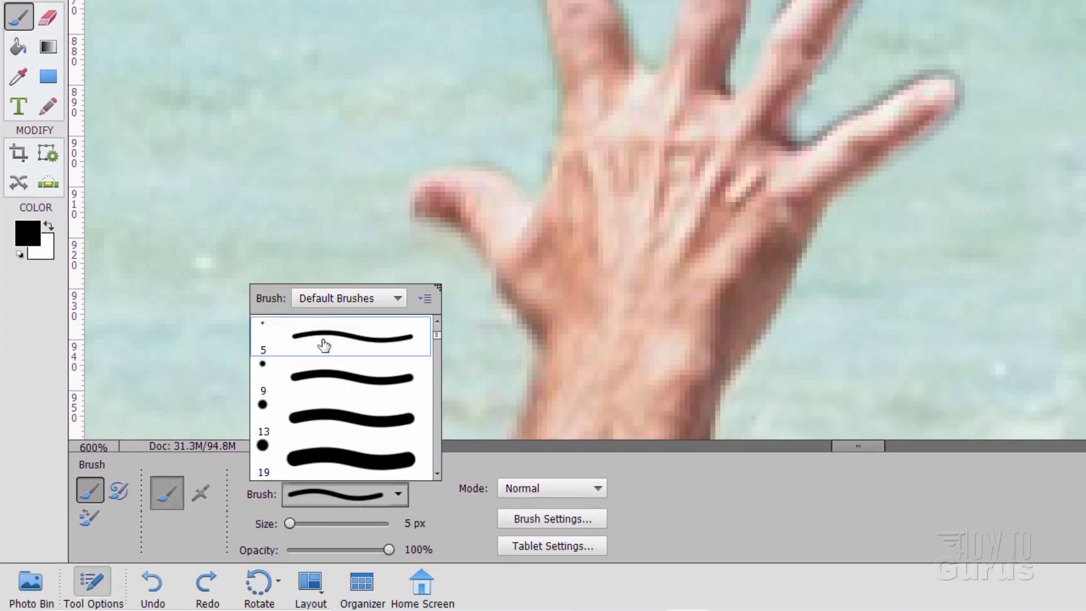
left_click(341, 339)
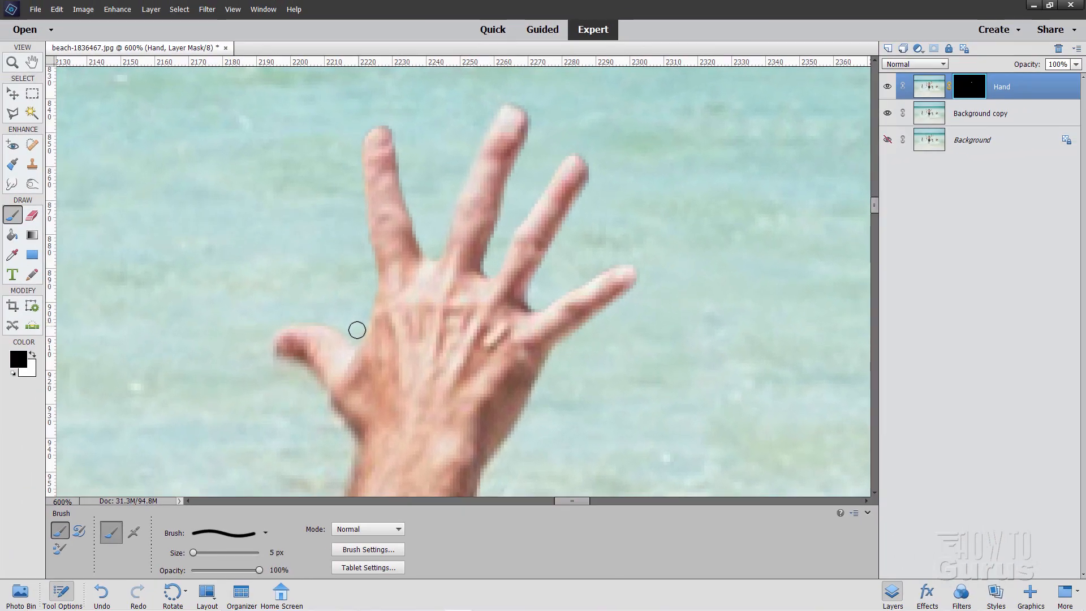
mouse_move(244, 109)
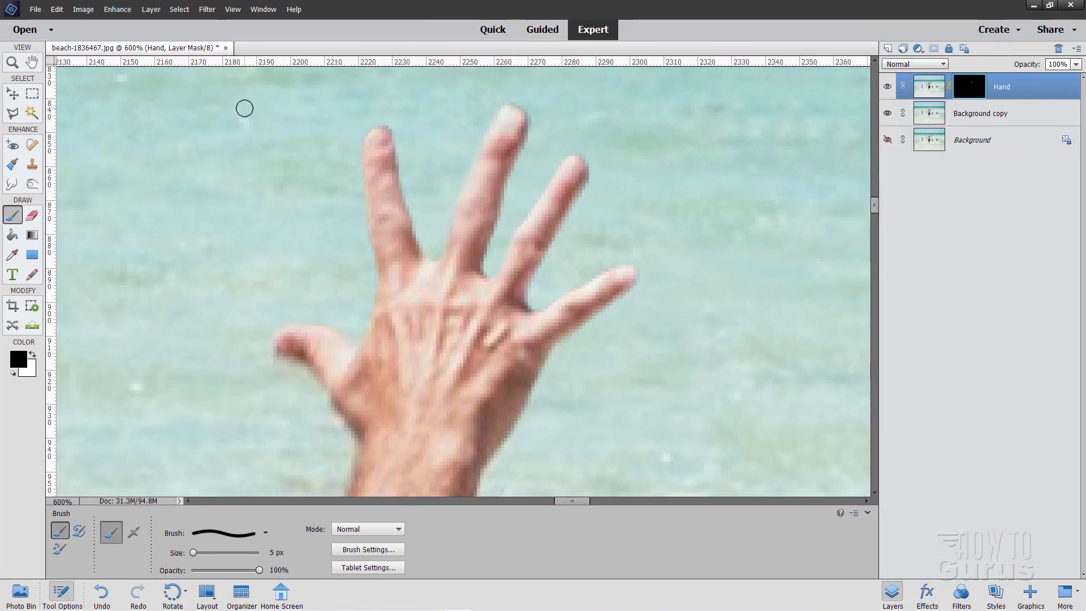
- Switch to the Zoom tool after painting the hand's mask edges clean
left_click(12, 61)
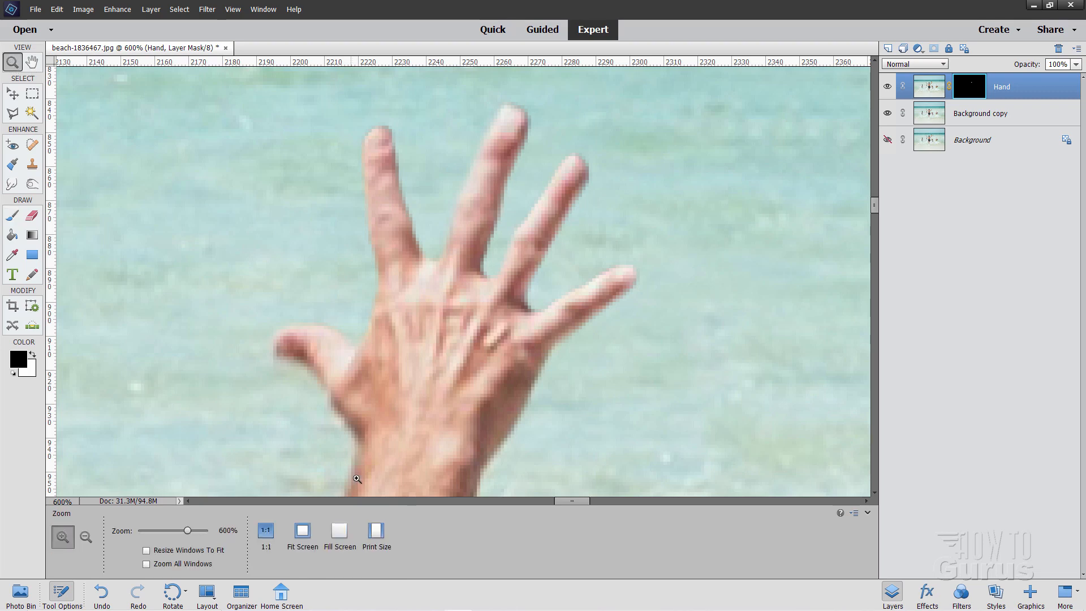
- Zoom out so the whole cropped beach photo shows at about 27%
left_click(301, 529)
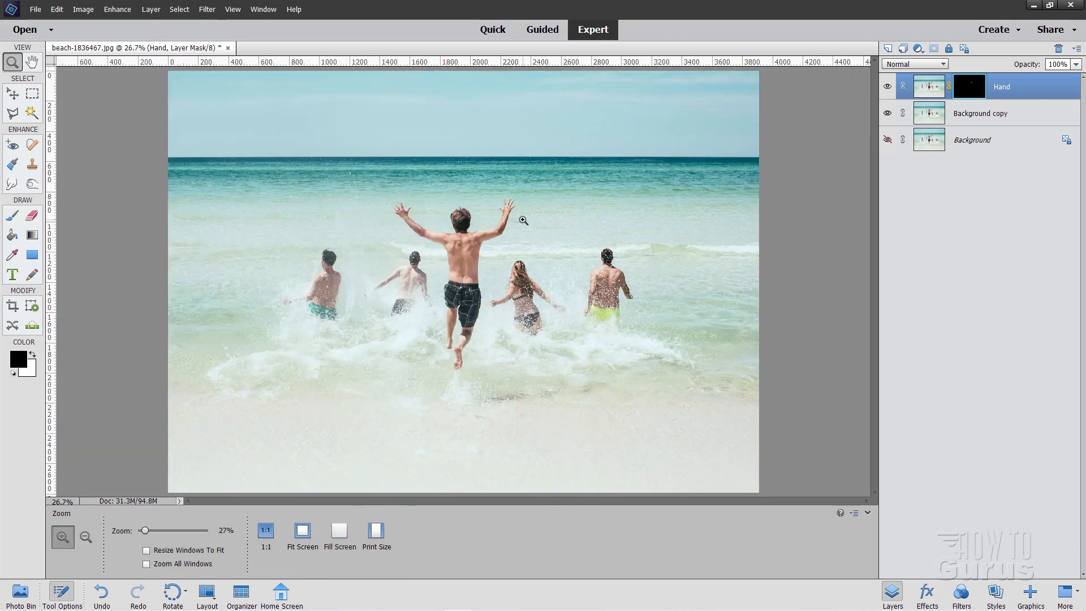
mouse_move(603, 224)
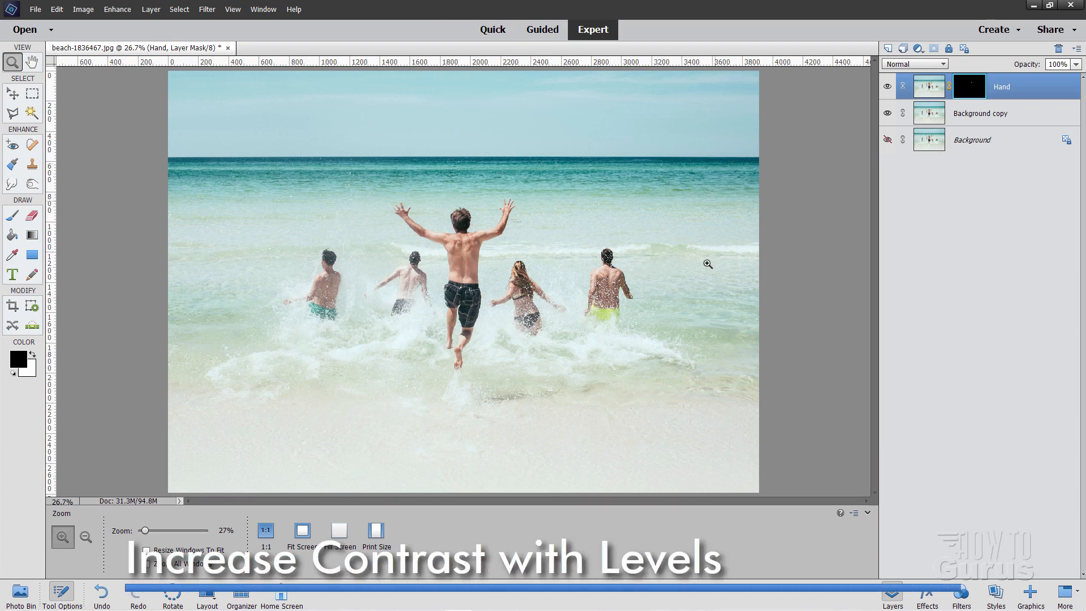
mouse_move(351, 201)
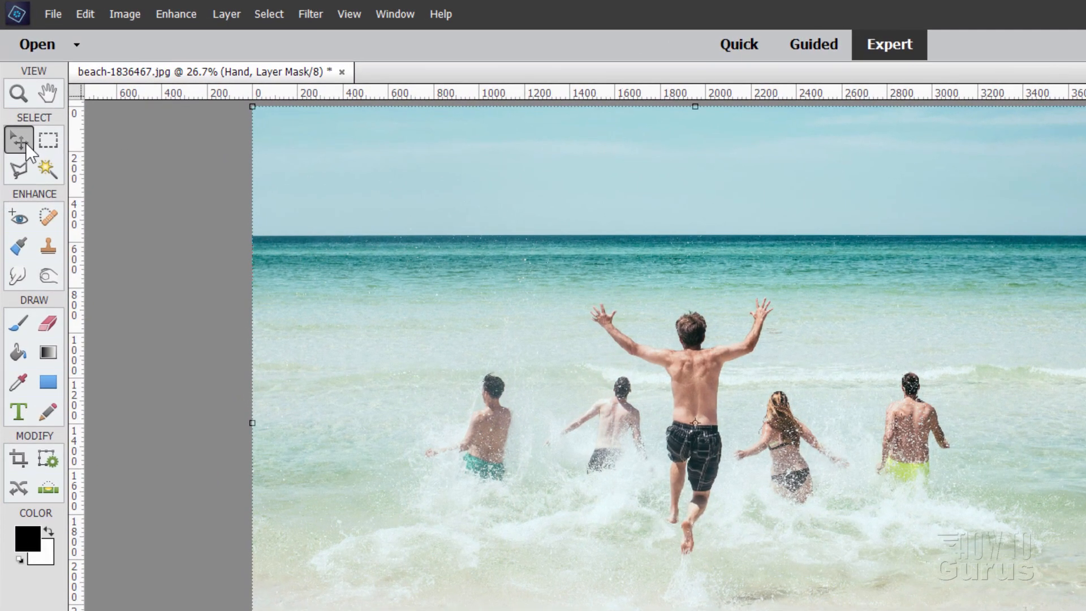
- Create the Levels 1 adjustment layer and try darkening the shadows with the black input slider
left_click(227, 14)
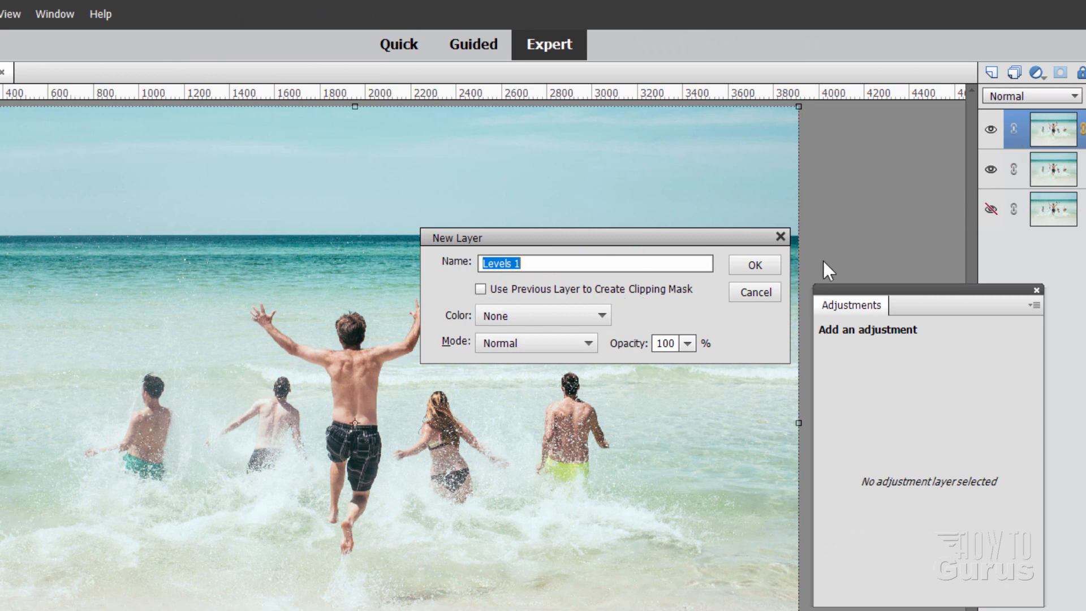
left_click(754, 265)
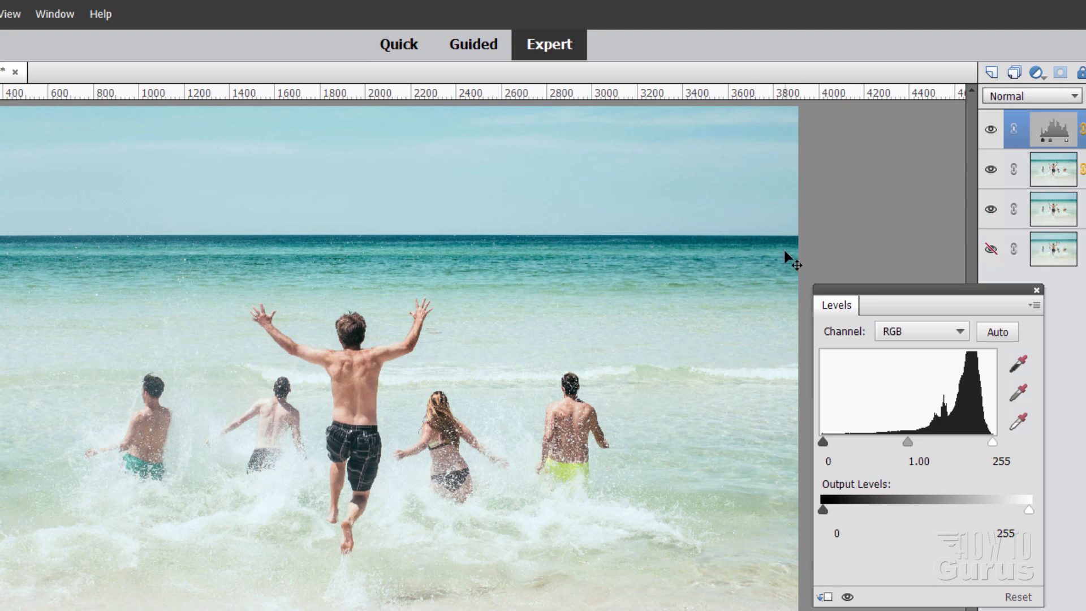
left_click_drag(927, 304, 837, 303)
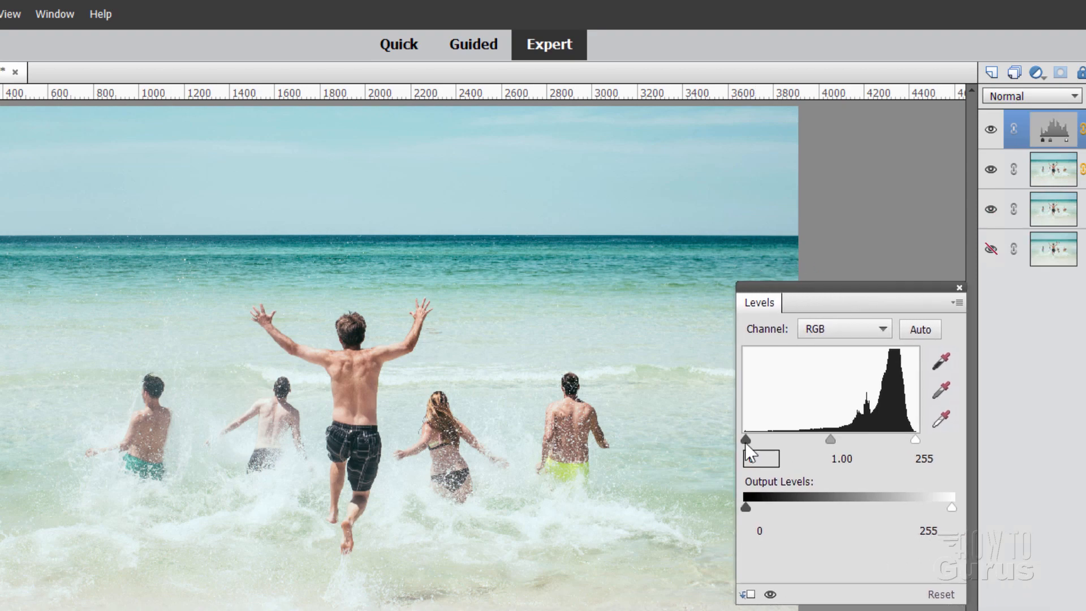
left_click_drag(746, 439, 756, 439)
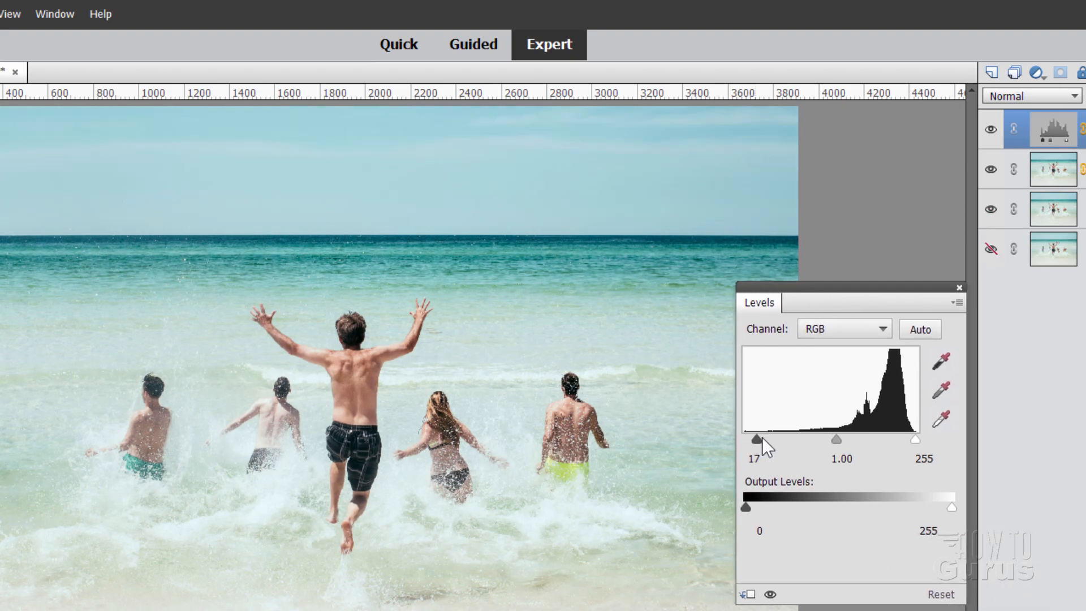
left_click_drag(756, 439, 771, 439)
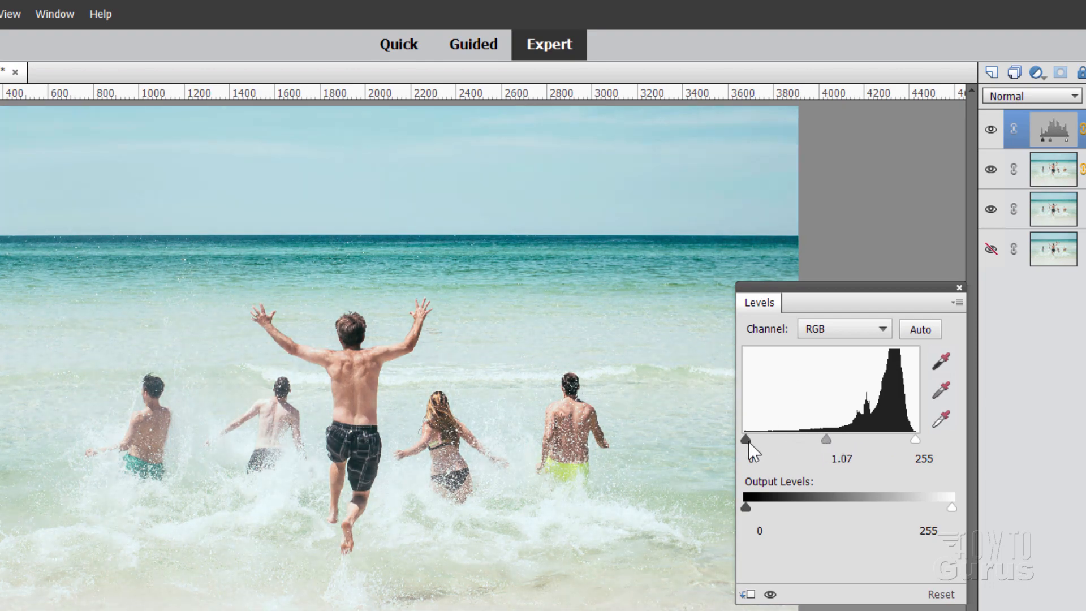
- Set the input levels to 51, 1.29 and 240 and finish the Levels adjustment
left_click(747, 458)
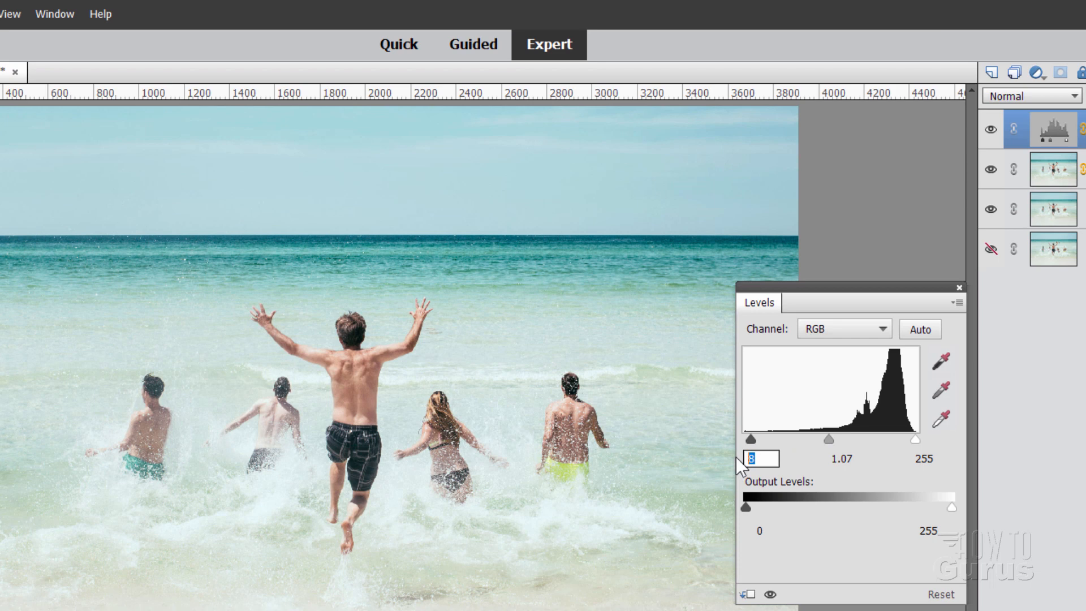
type("5")
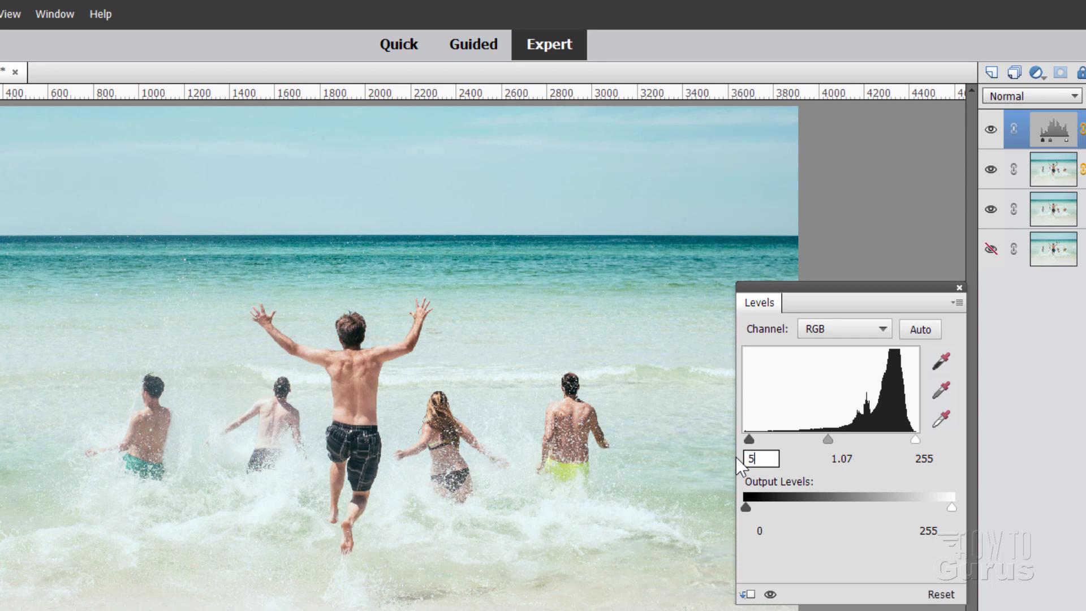
type("1")
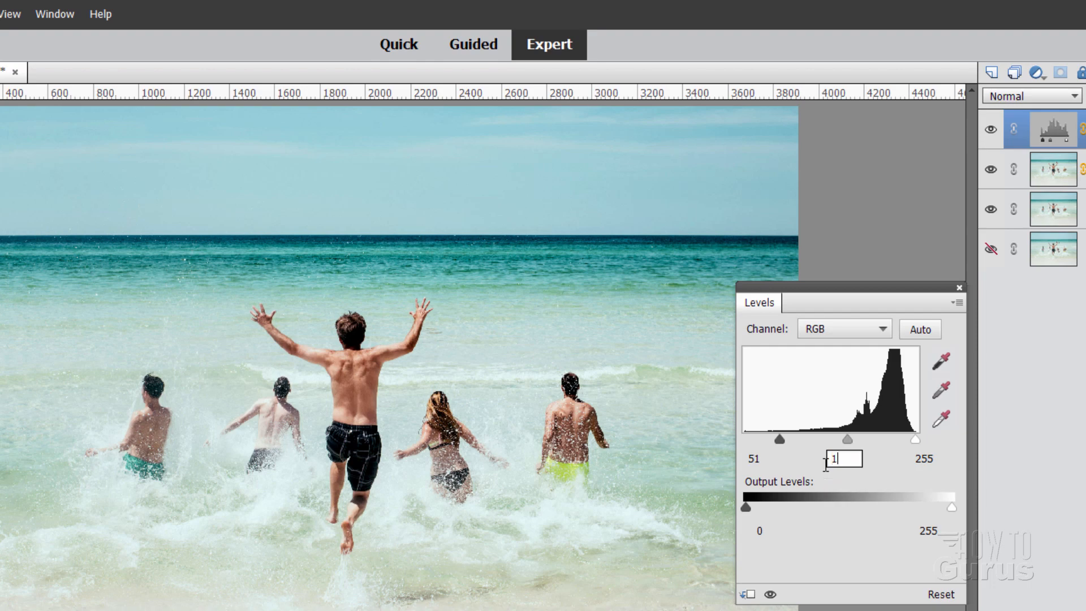
type("1.29")
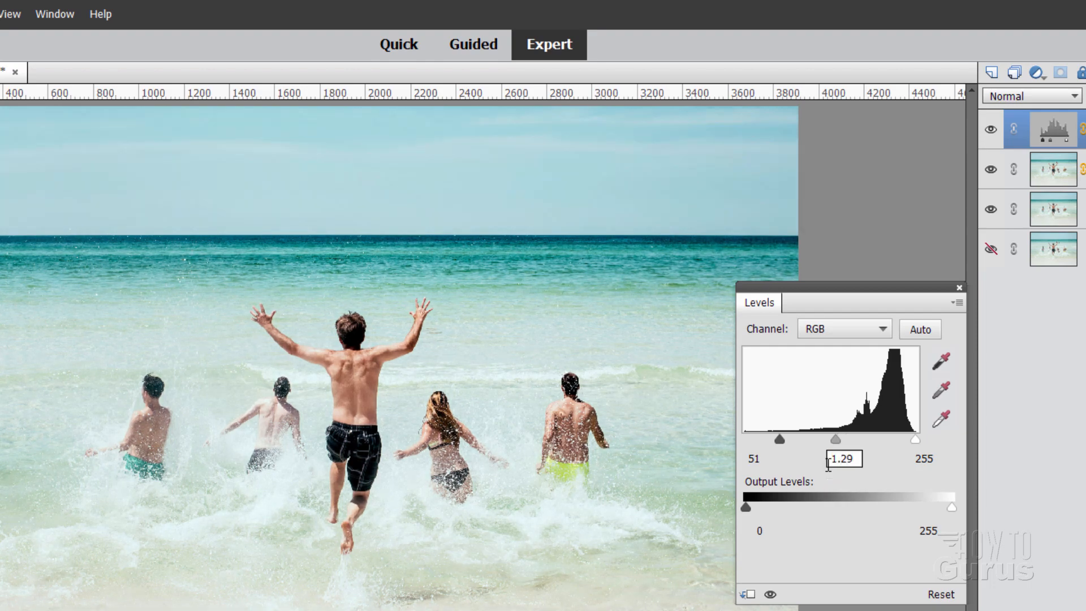
left_click(927, 458)
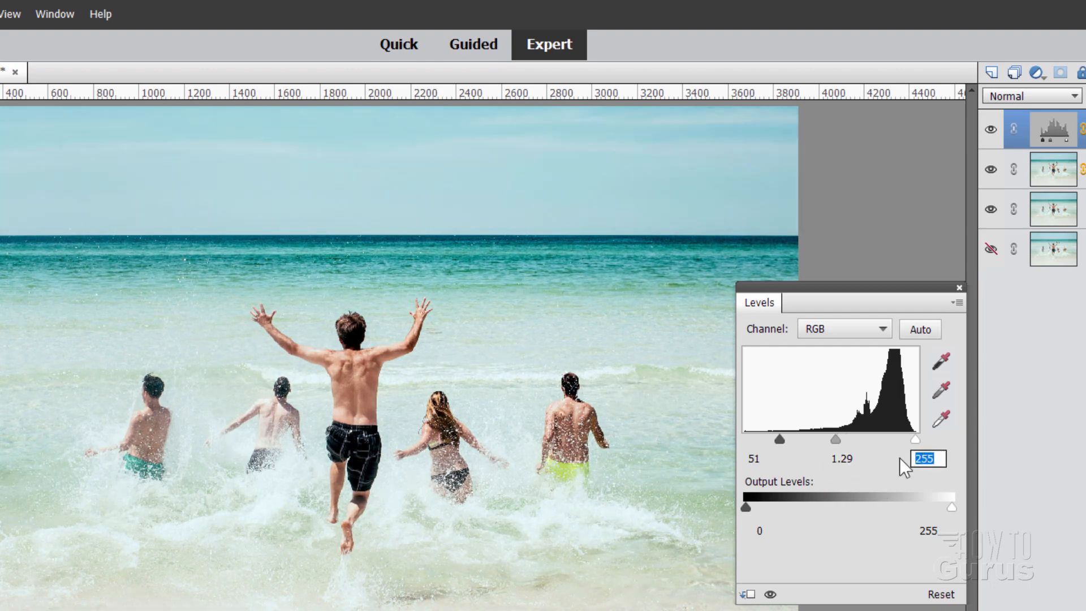
type("240")
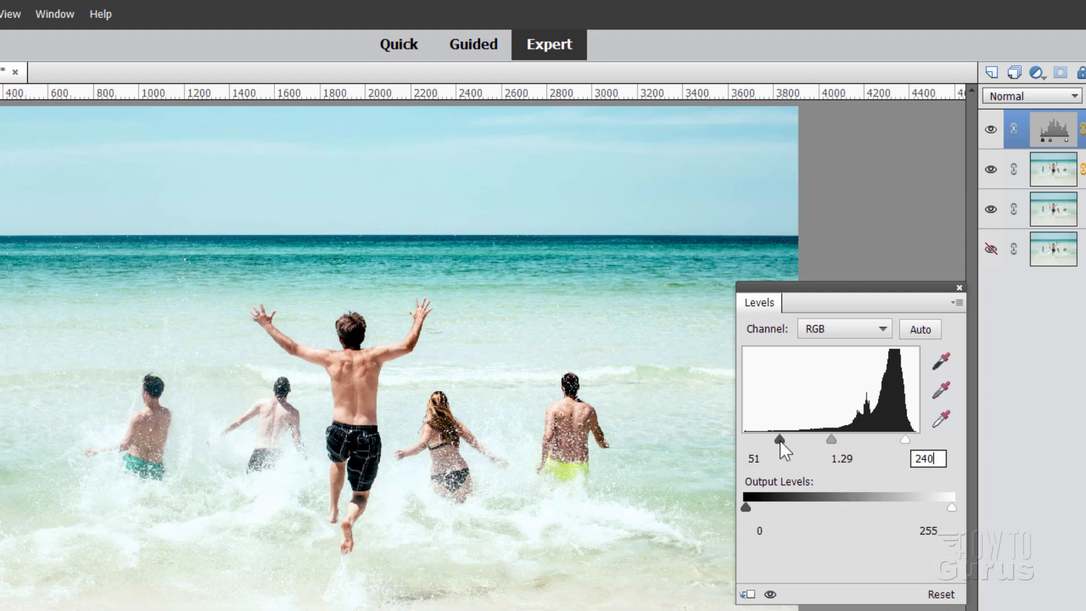
left_click_drag(778, 441, 780, 440)
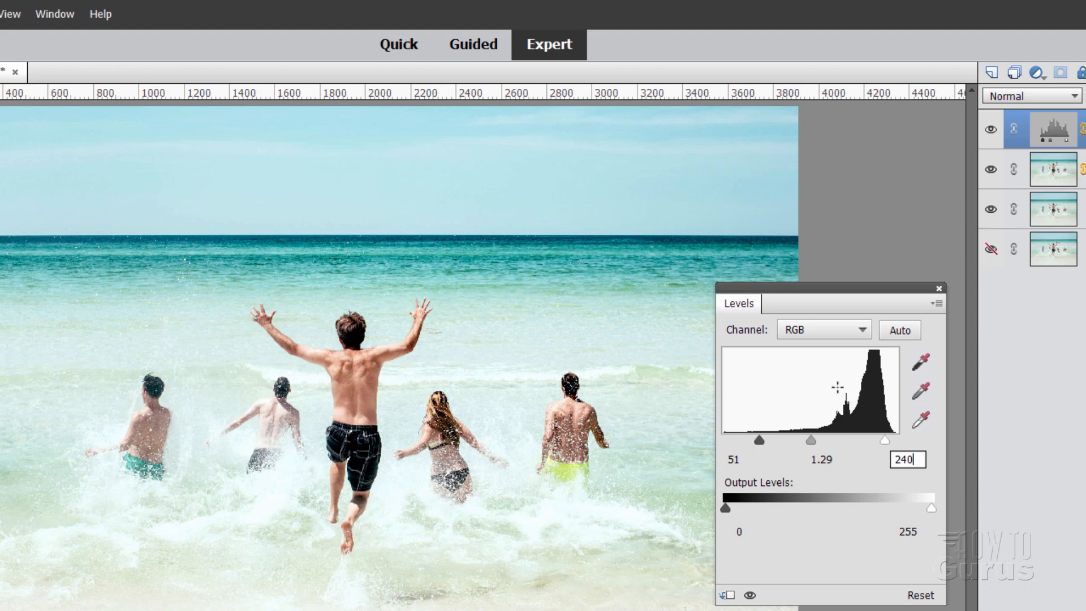
left_click(938, 288)
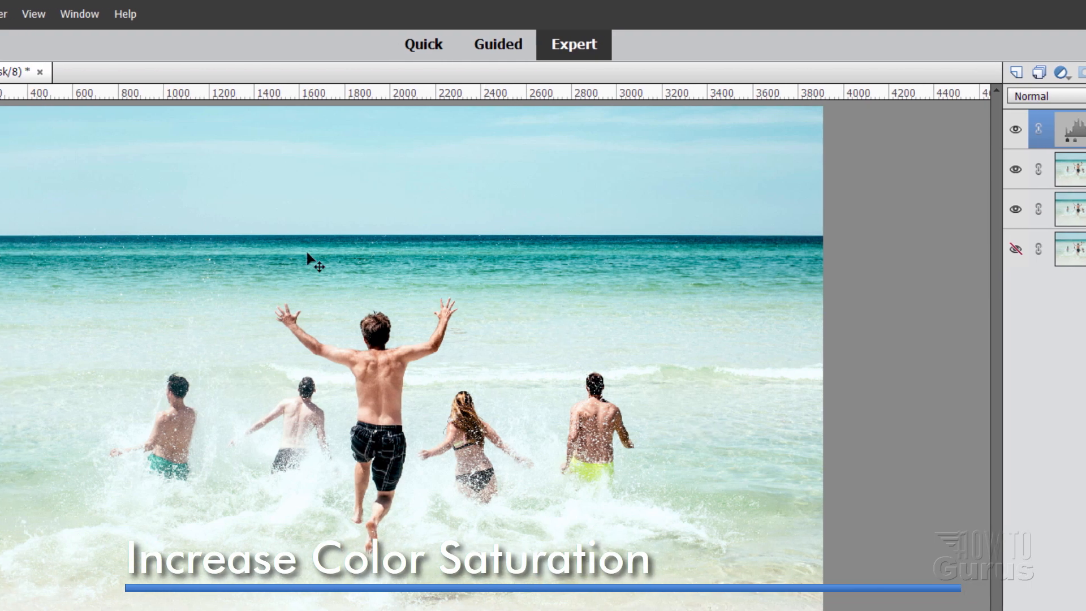
- Create a Hue/Saturation 1 adjustment layer from the Layer menu
left_click(72, 14)
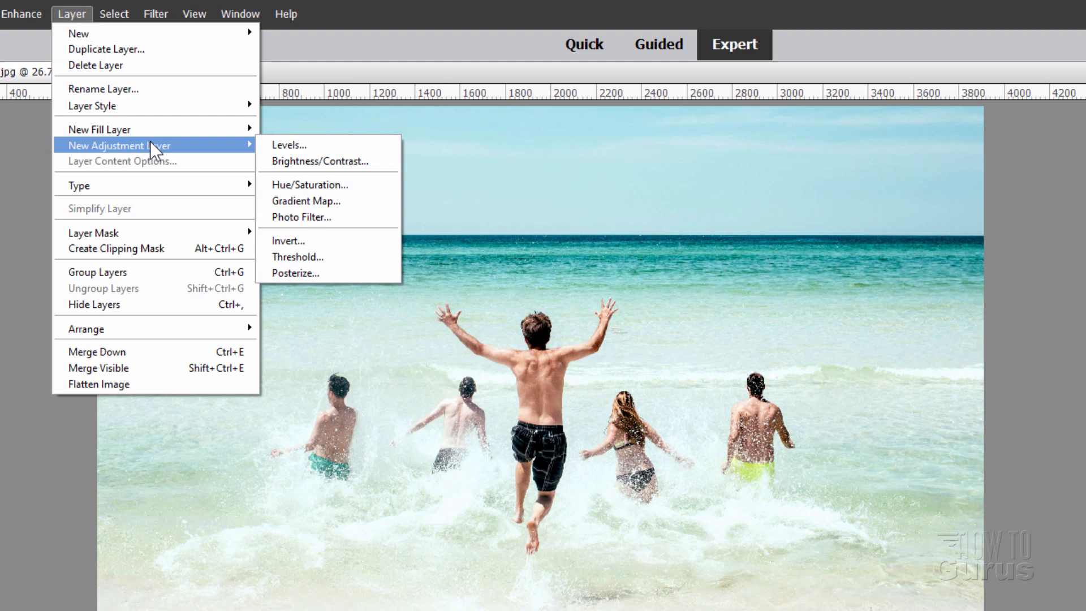
left_click(310, 184)
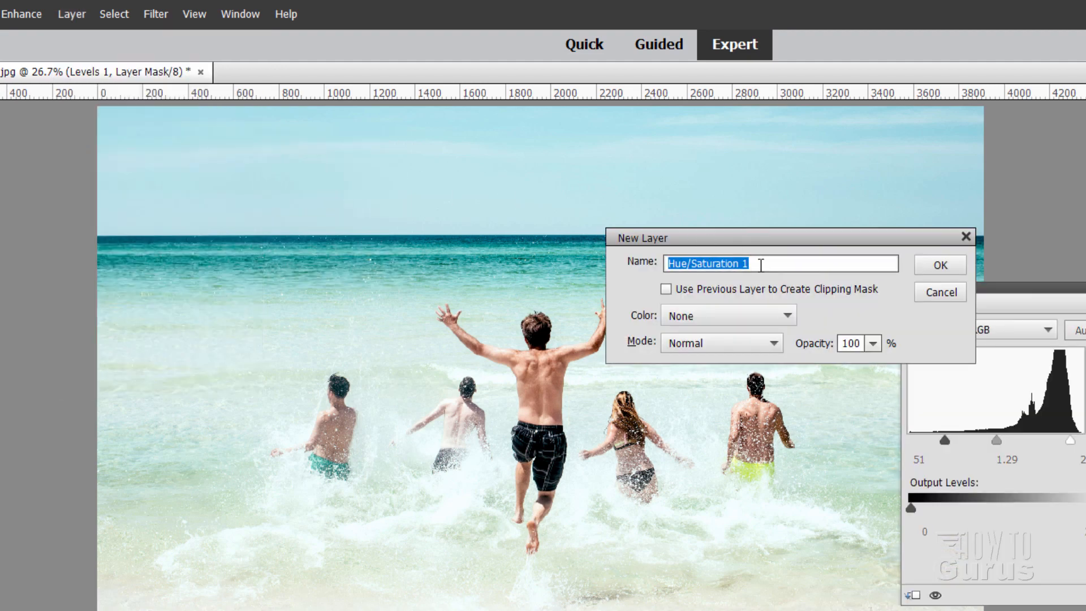
left_click(939, 264)
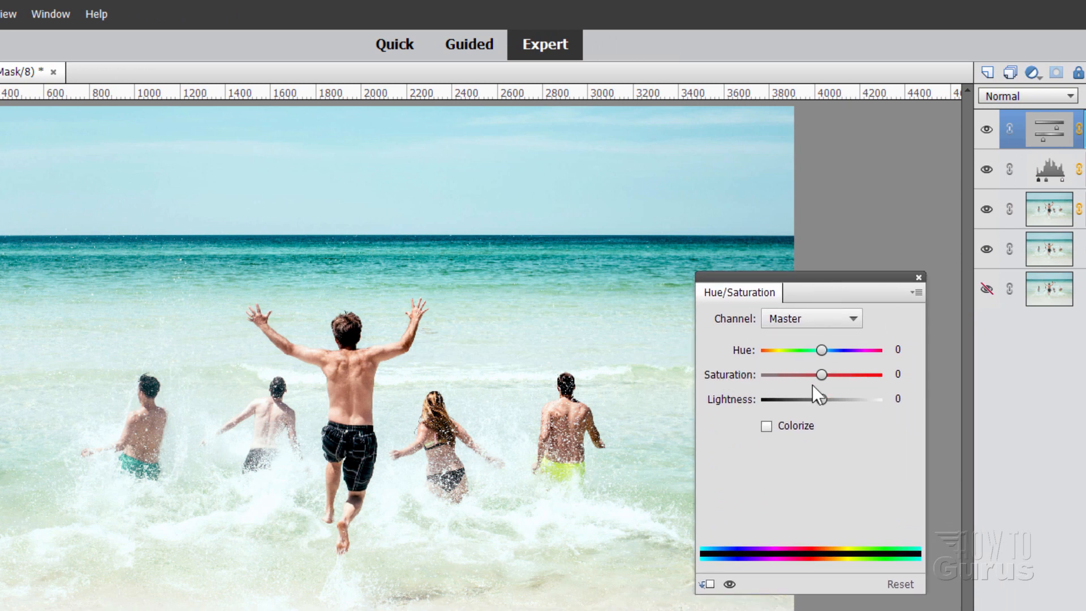
- Experiment with the saturation slider, settle on +20 and finish the adjustment
left_click_drag(822, 375, 773, 374)
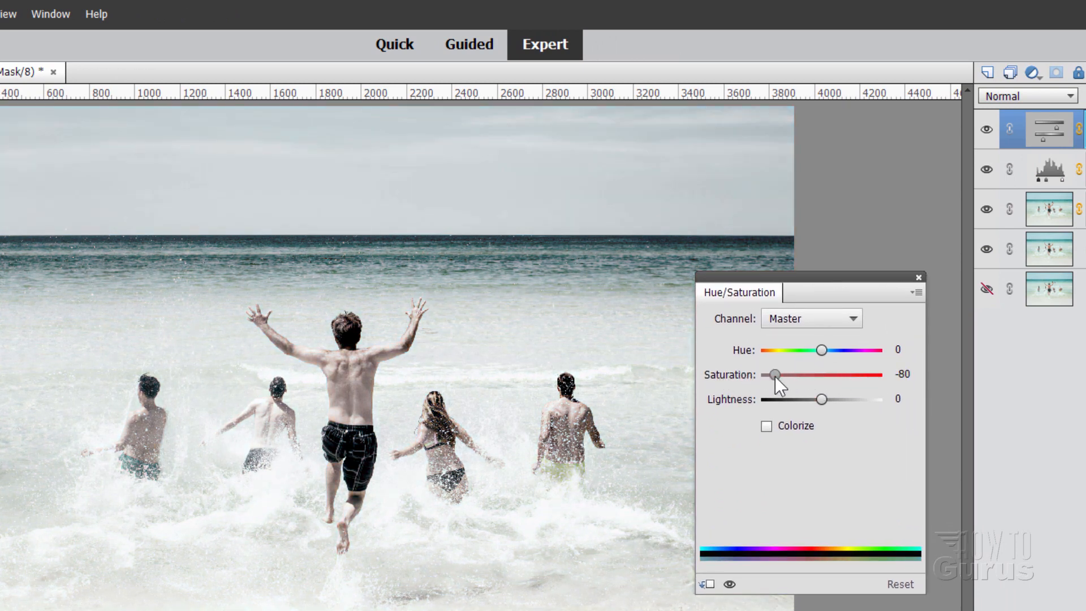
left_click_drag(776, 374, 853, 374)
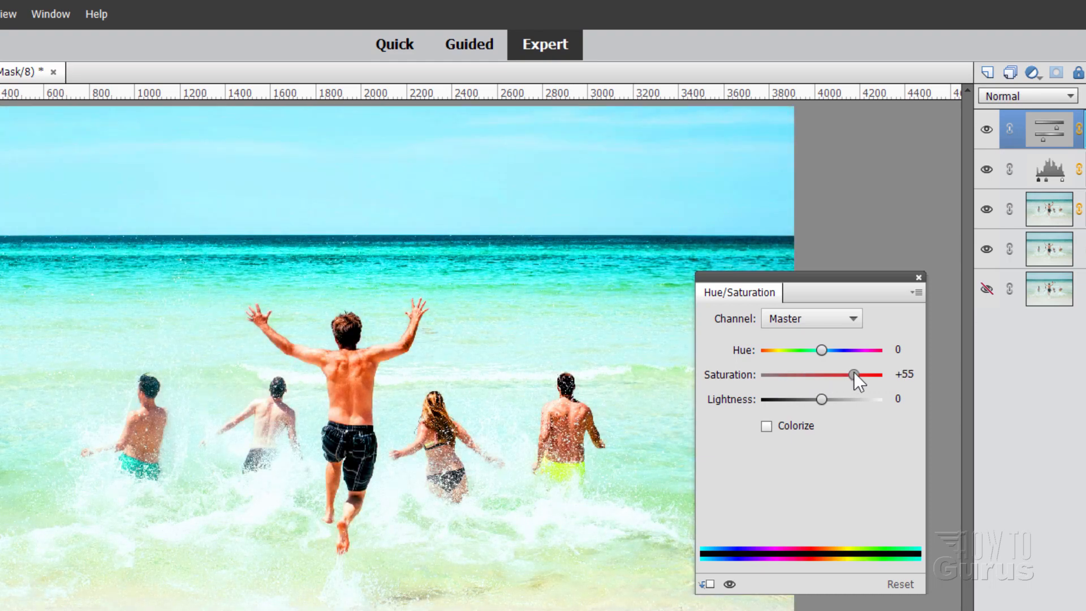
left_click_drag(853, 375, 776, 375)
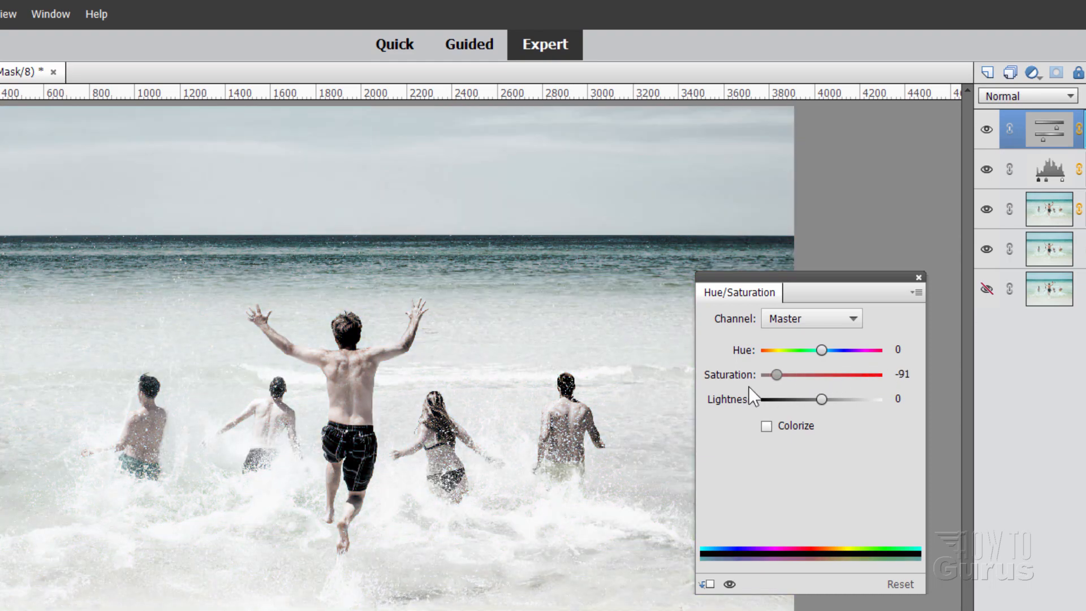
left_click_drag(775, 375, 823, 375)
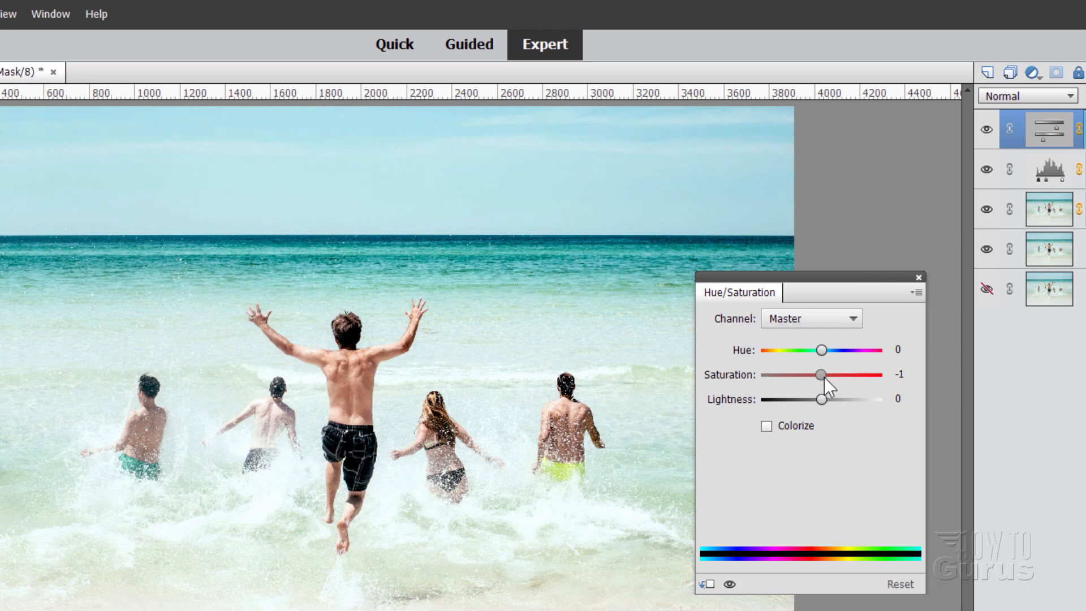
left_click_drag(821, 374, 832, 375)
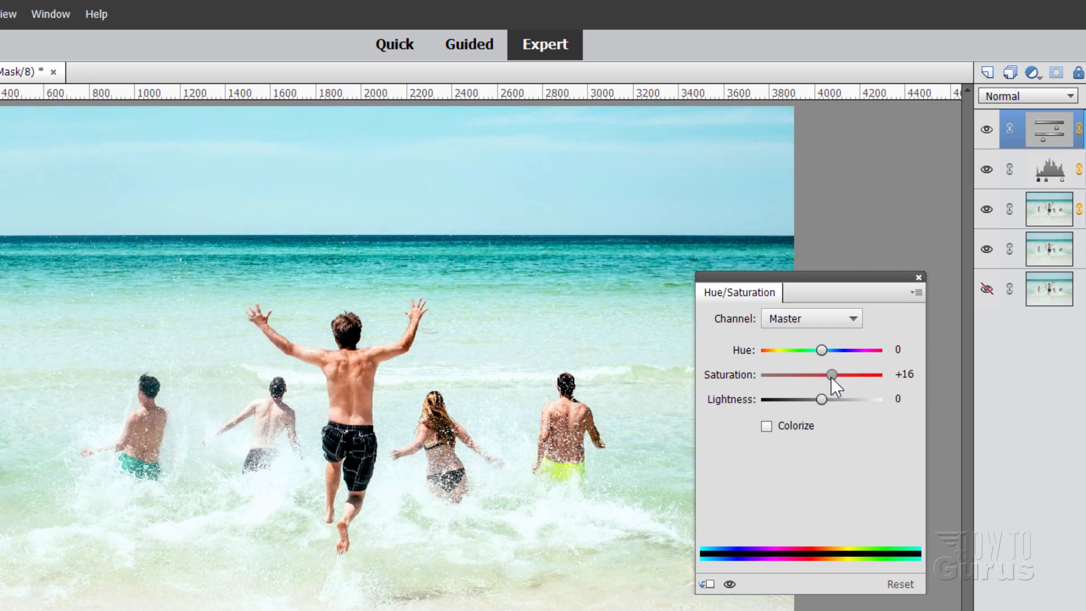
left_click_drag(832, 374, 842, 374)
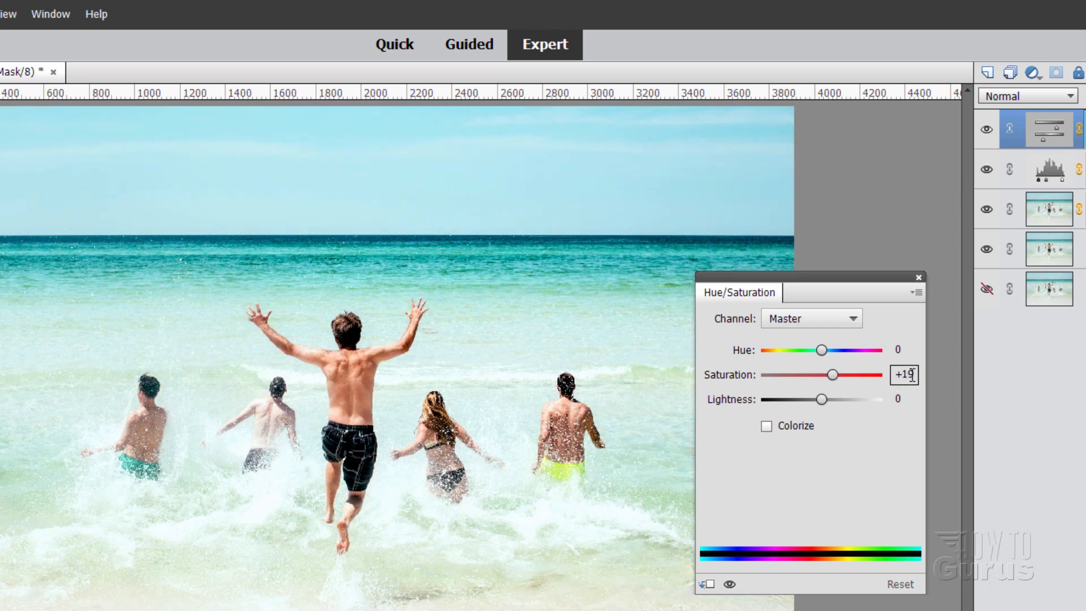
left_click_drag(831, 375, 822, 374)
type("20")
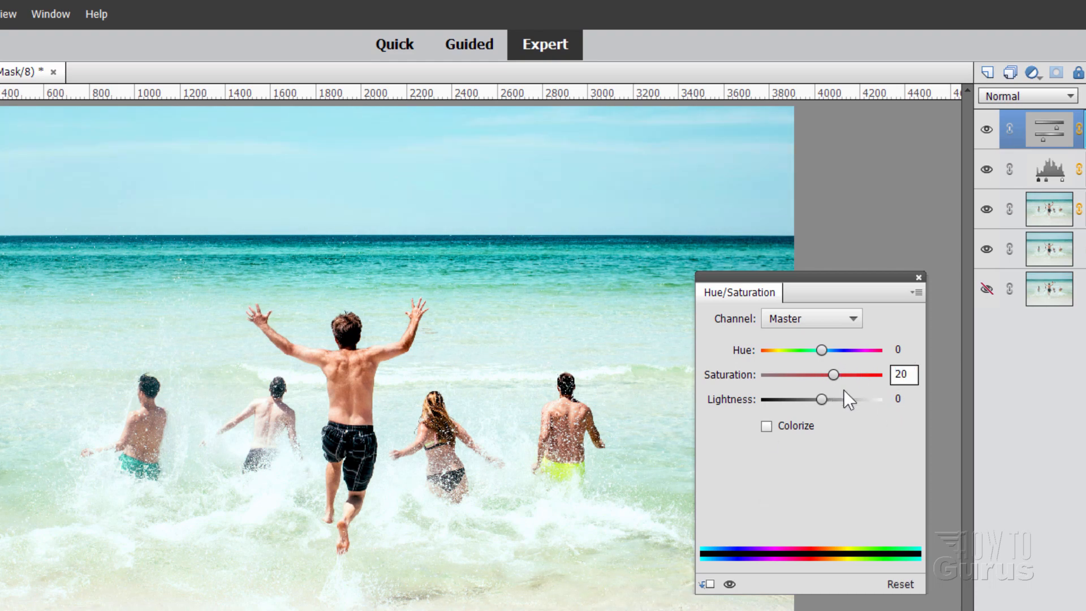
left_click(904, 375)
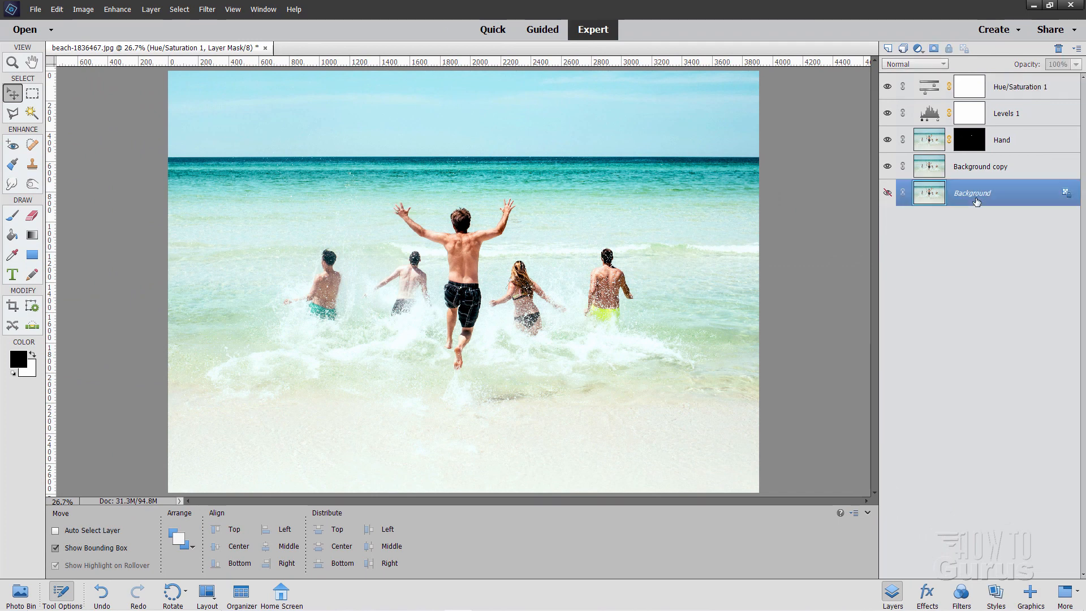
- Duplicate the Background layer, accepting the proposed Background copy 2 name
right_click(972, 192)
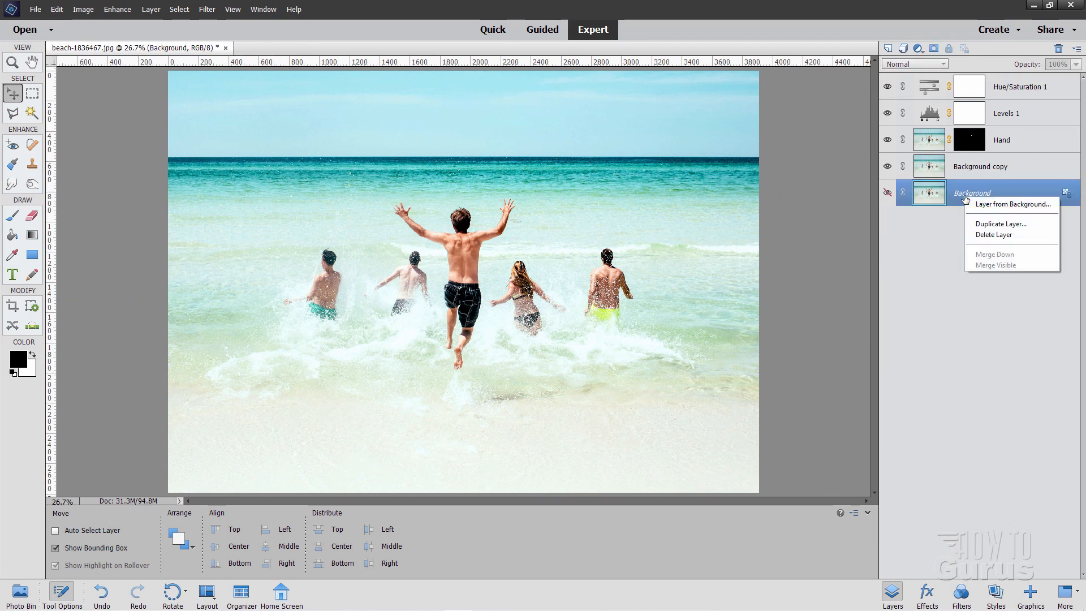
left_click(1001, 224)
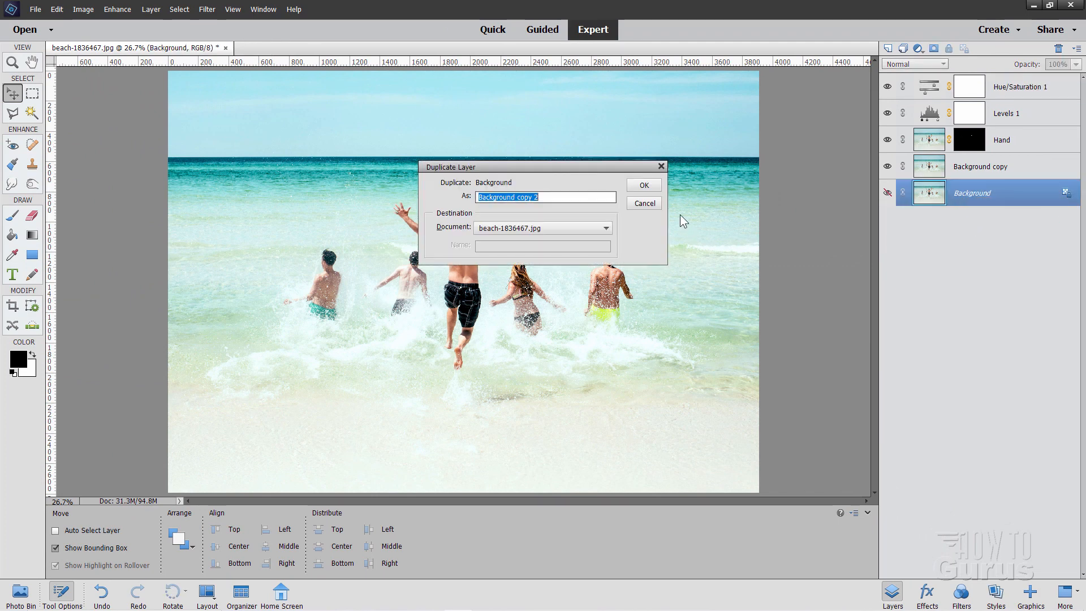
left_click(643, 184)
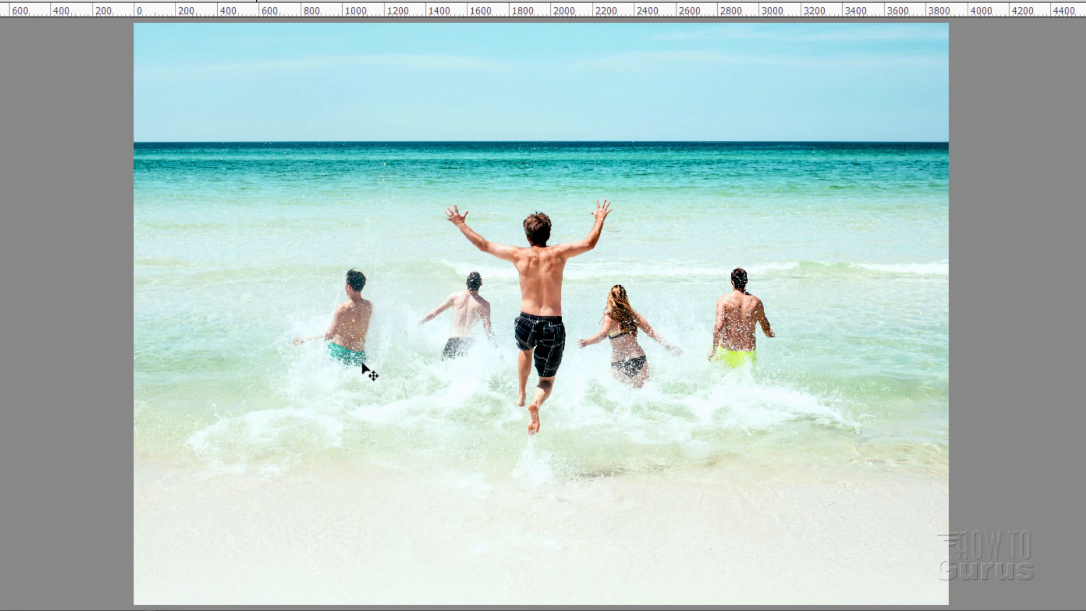
mouse_move(1046, 292)
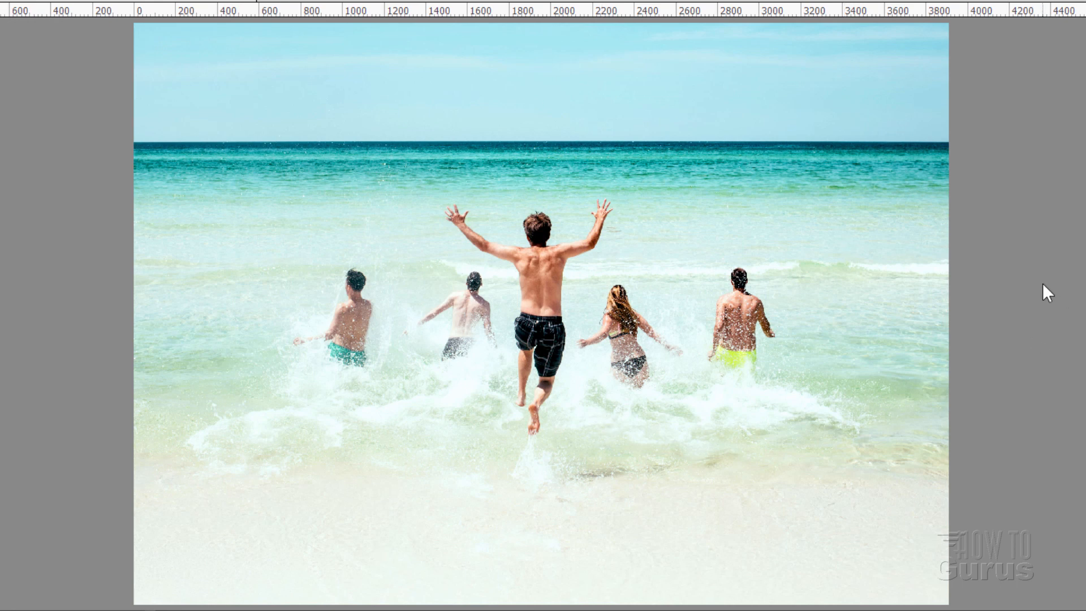